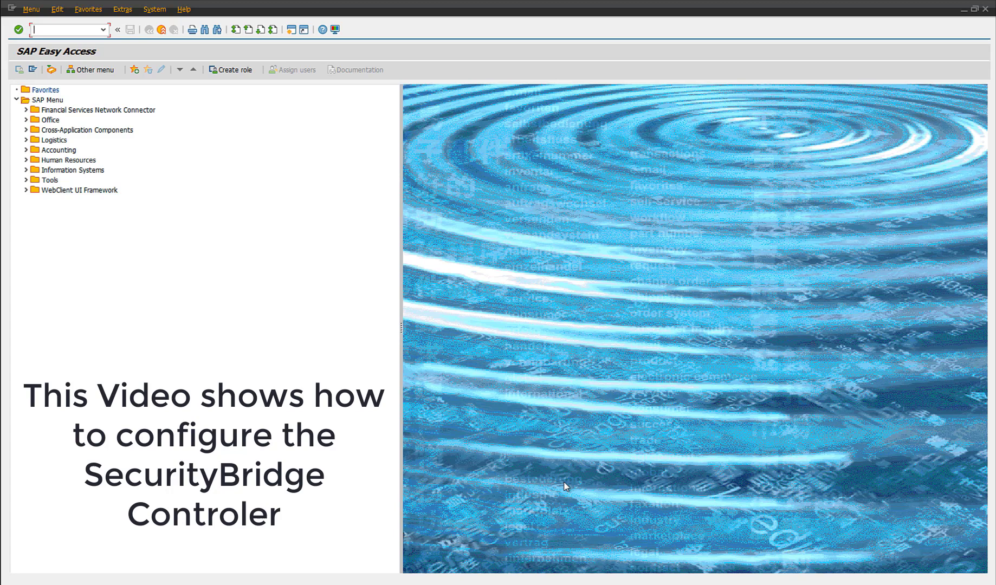
pyautogui.moveTo(566, 487)
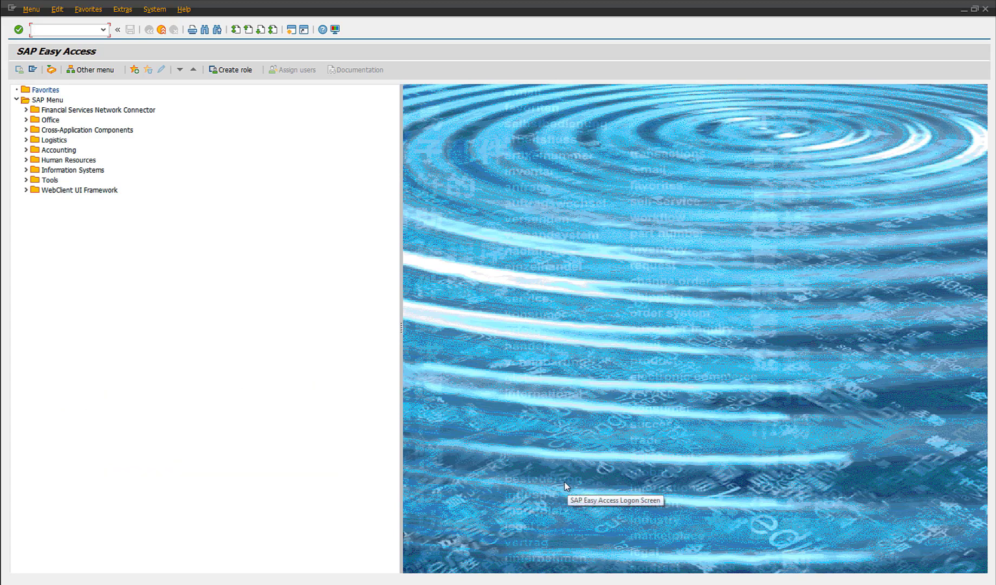
# - Go to the Transport Organizer via /nse01 with request AEDK904002 entered
pyautogui.write('/')
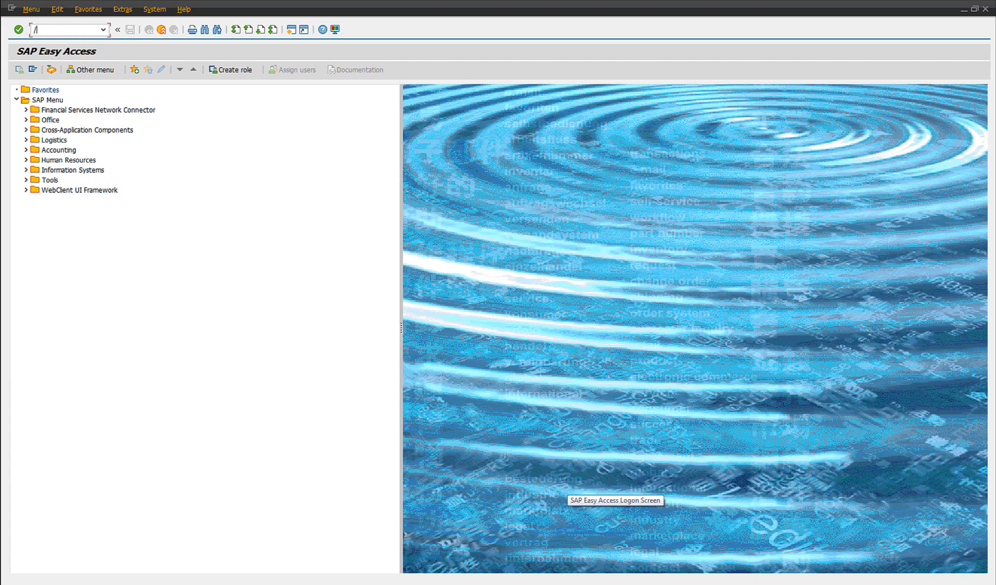
pyautogui.write('/nse01')
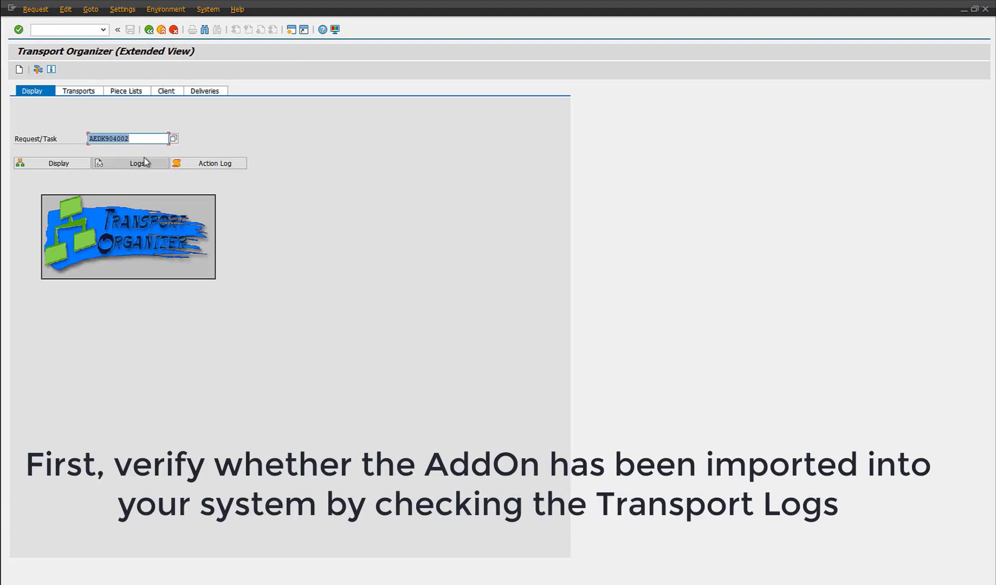
# - Show the transport logs for AEDK904002 confirming the SecurityBridge import into S4D
pyautogui.click(130, 164)
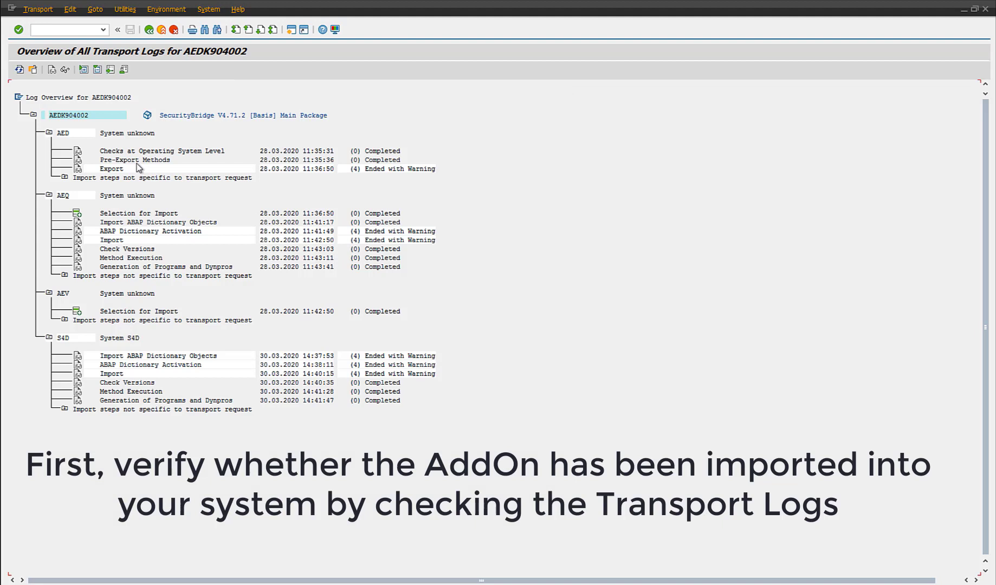
pyautogui.moveTo(90, 352)
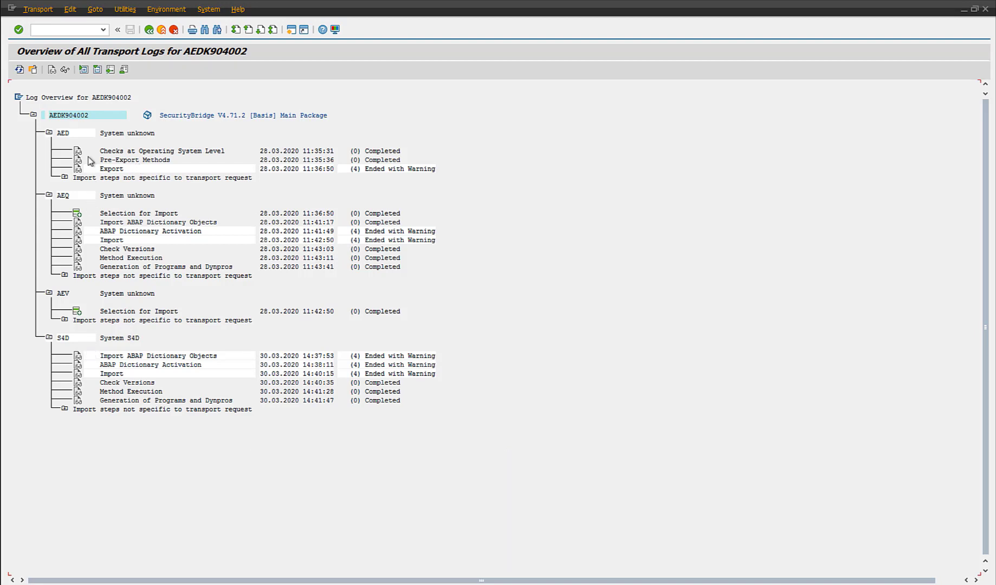
pyautogui.click(64, 30)
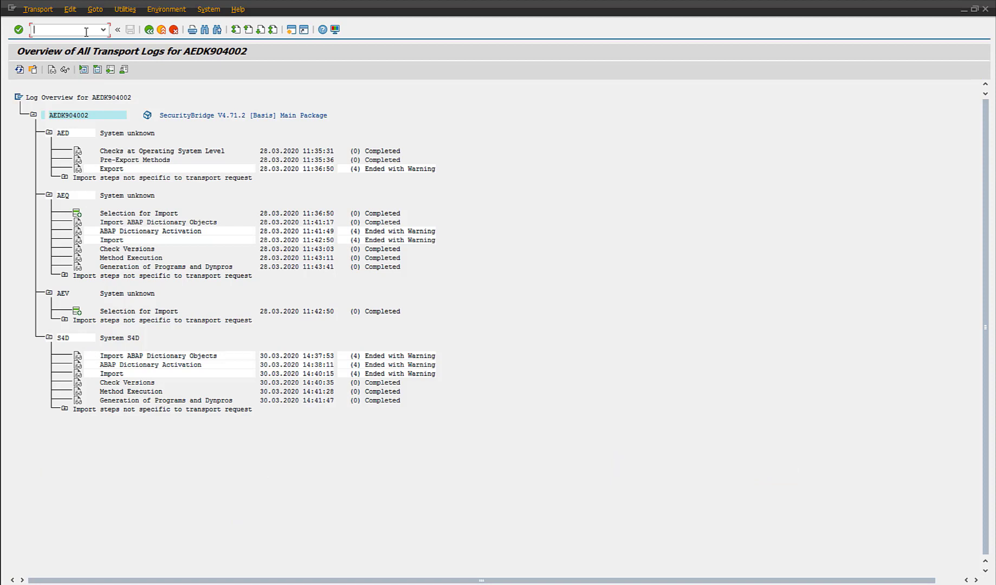
pyautogui.write('/n')
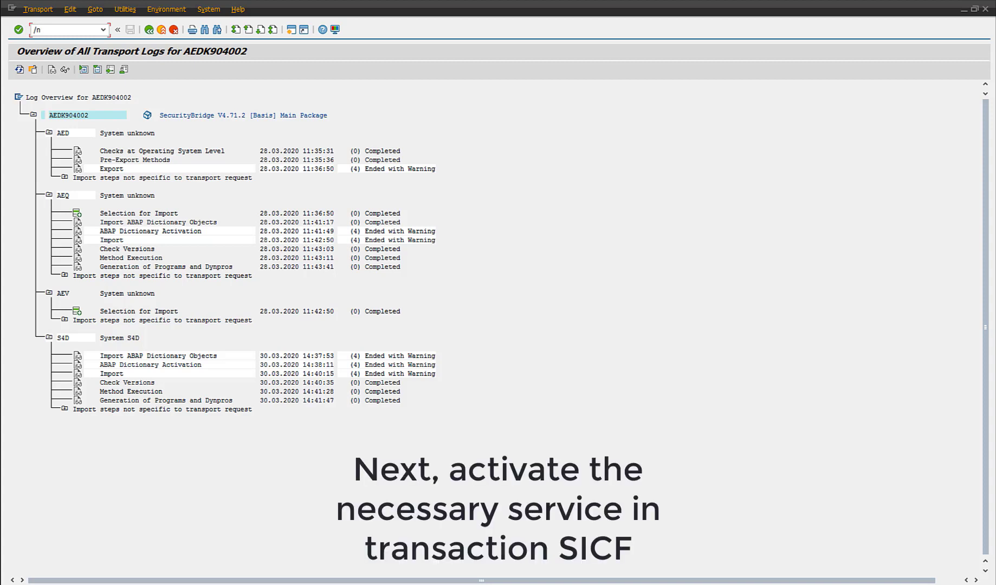
# - Filter SICF services by *ABEX* and select the webdynpro node under default_host/sap/bc
pyautogui.write('s')
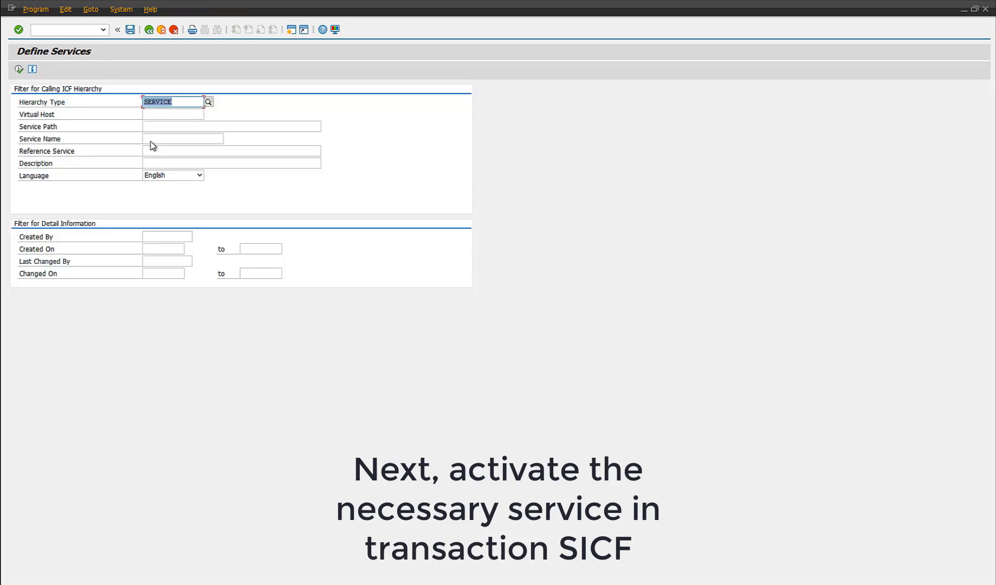
pyautogui.write('*')
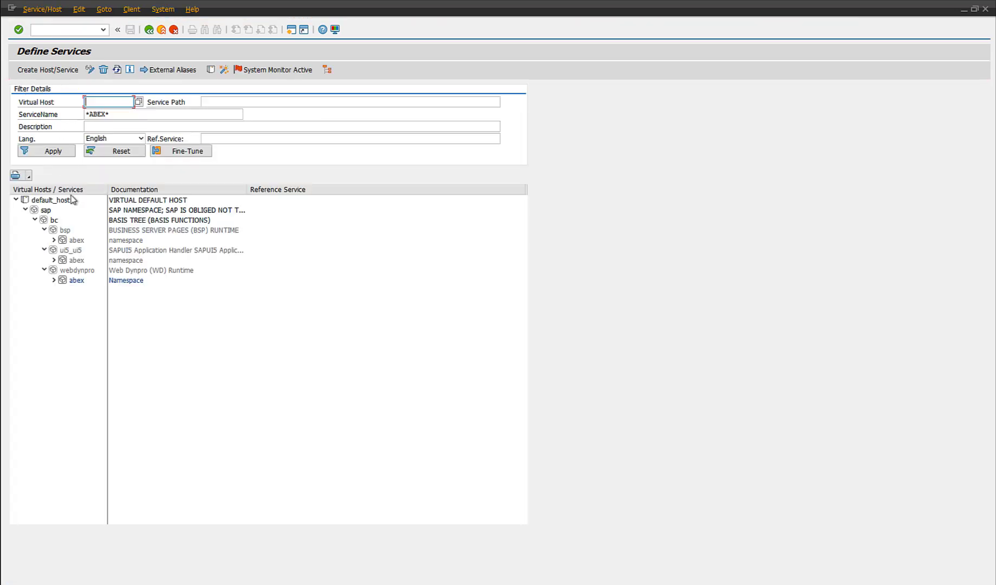
pyautogui.click(77, 270)
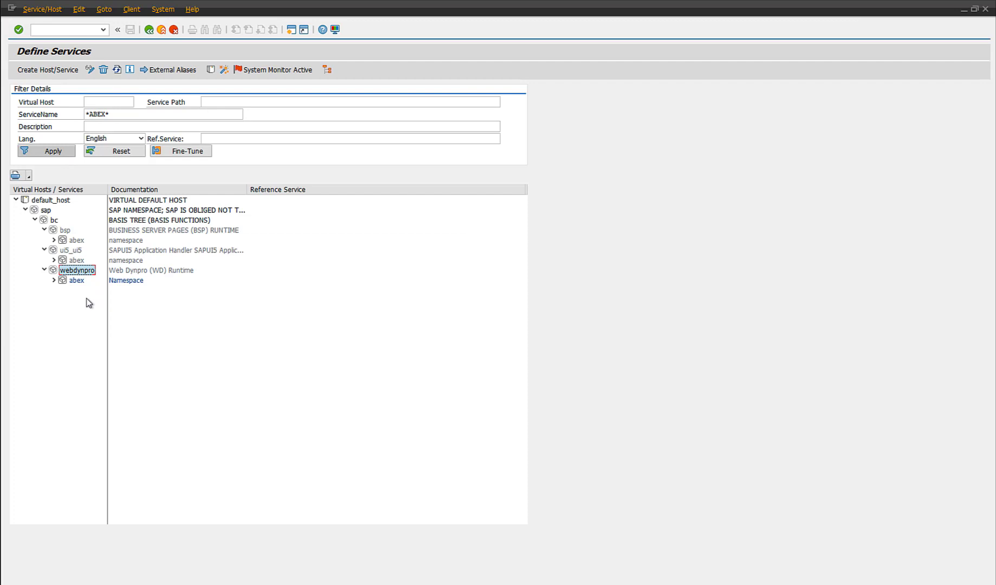
pyautogui.moveTo(85, 299)
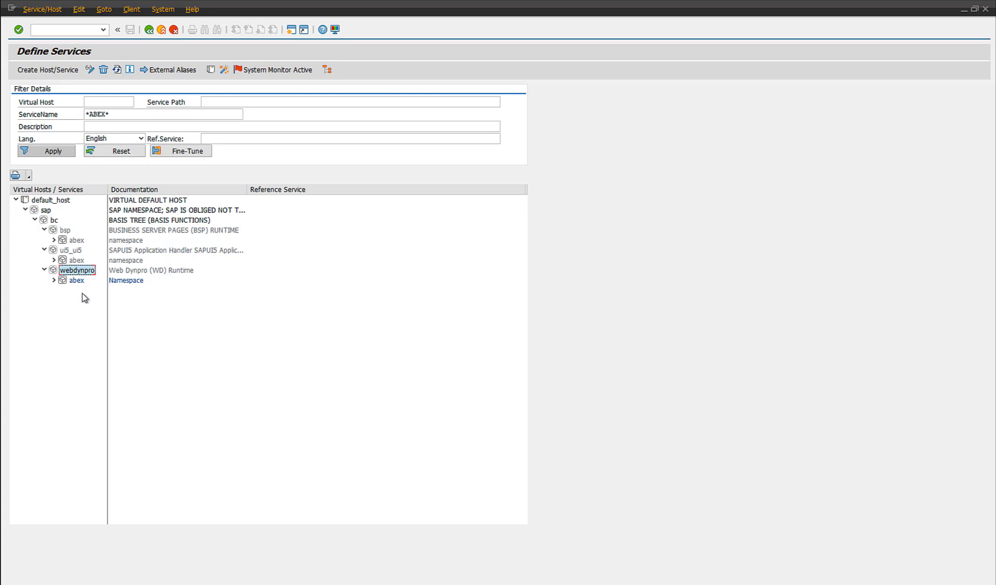
pyautogui.moveTo(79, 270)
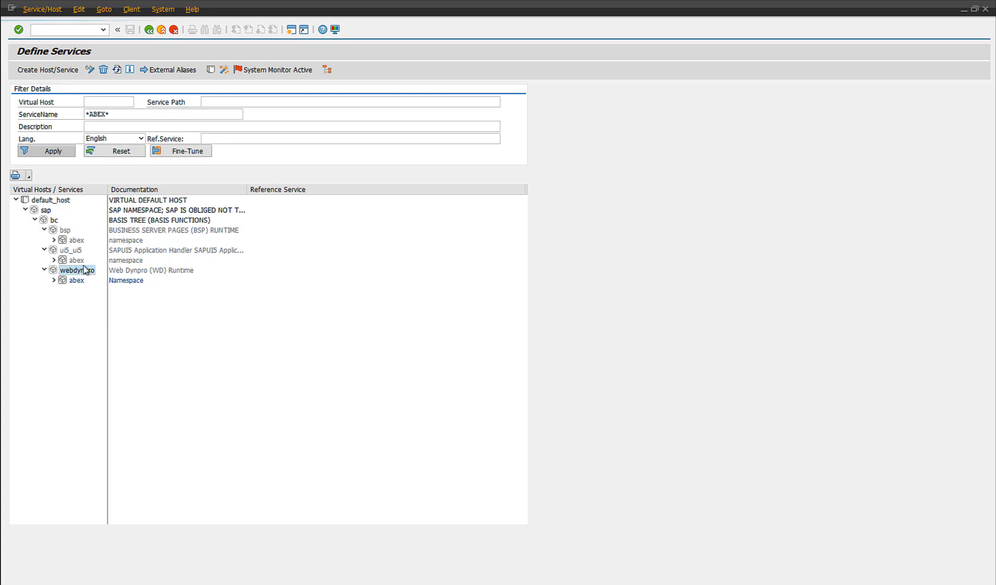
# - Activate the /default_host/sap/bc/webdynpro ICF service from its context menu
pyautogui.rightClick(77, 270)
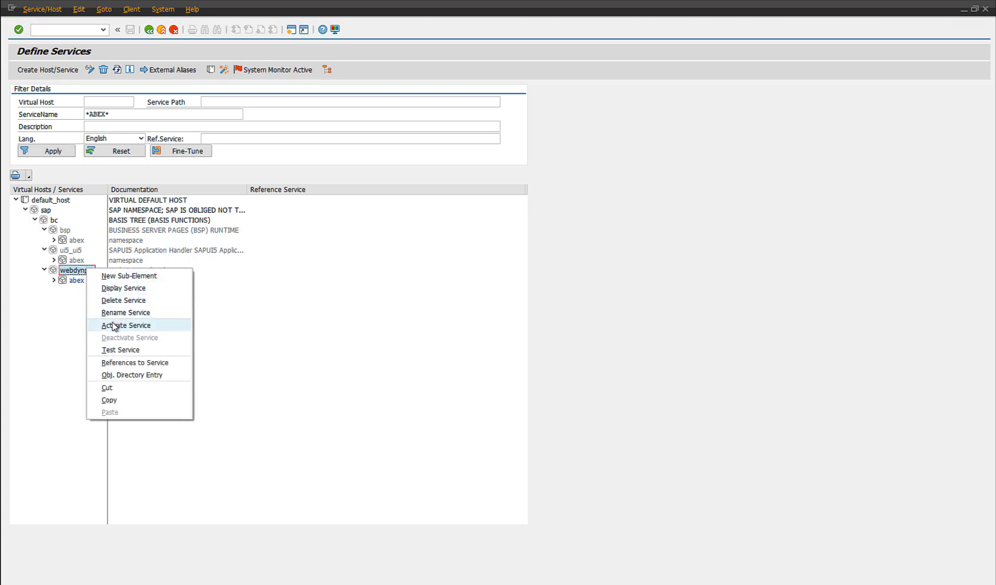
pyautogui.click(125, 325)
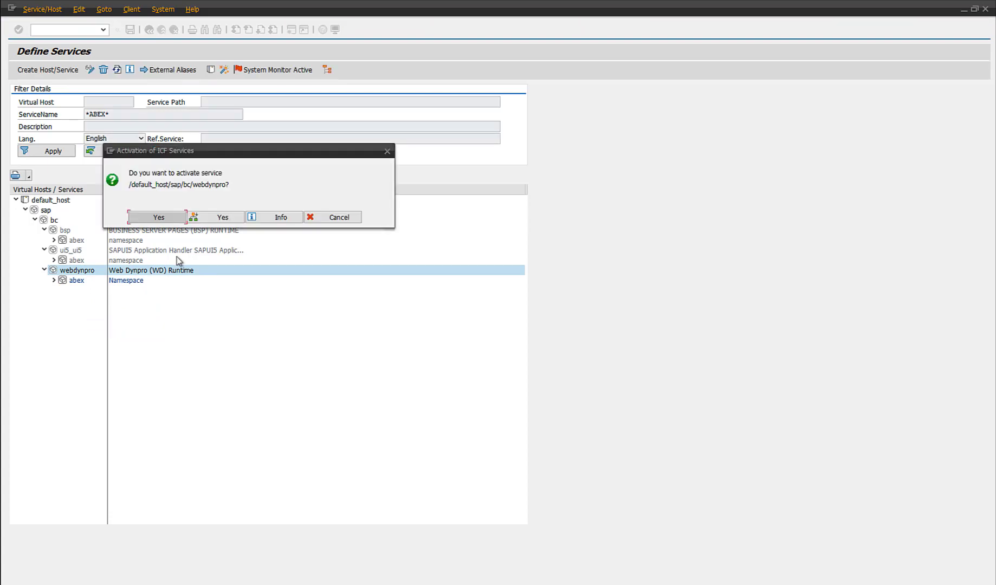
pyautogui.moveTo(211, 218)
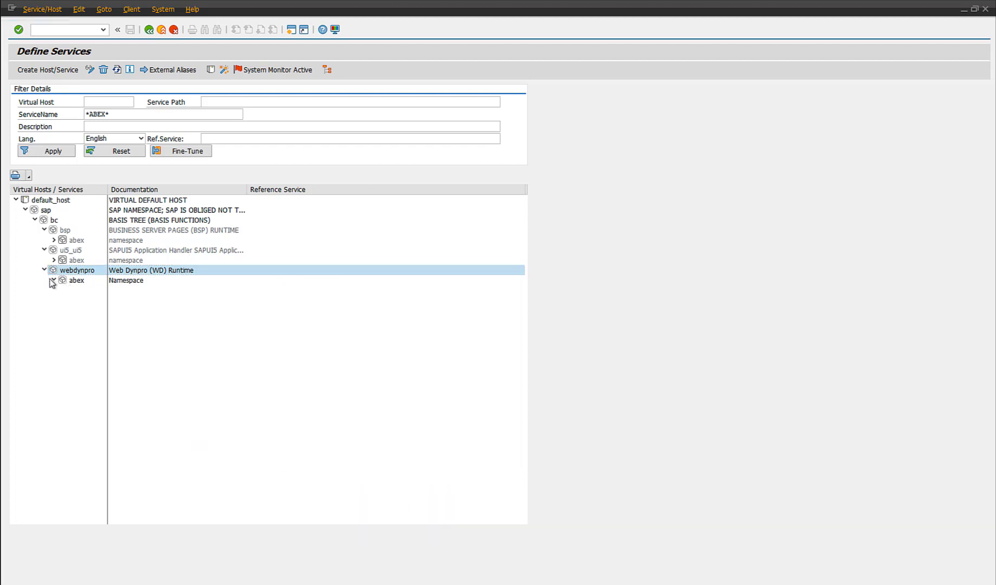
# - Expand the abex namespace and test the Application Configuration service in the browser
pyautogui.click(54, 280)
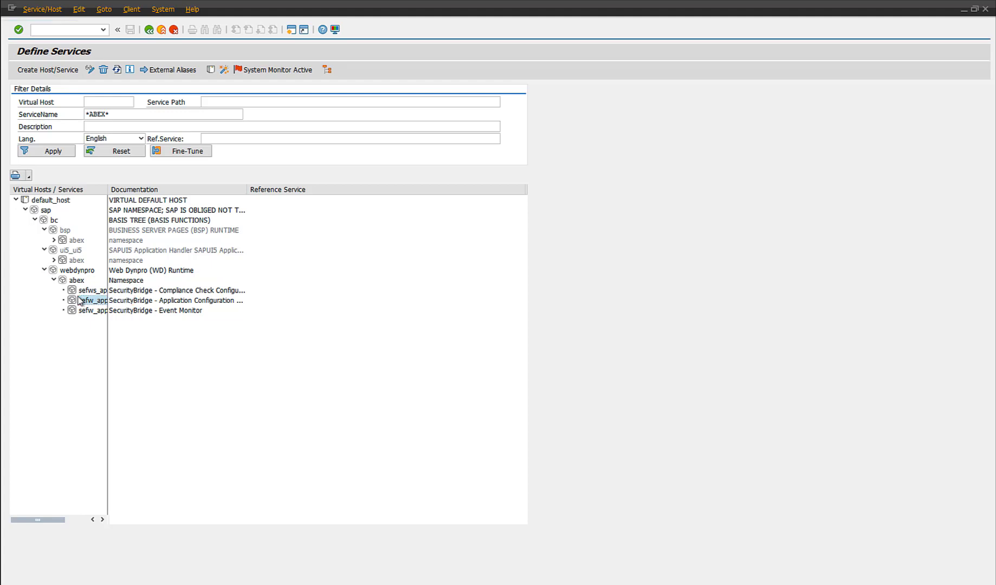
pyautogui.rightClick(91, 300)
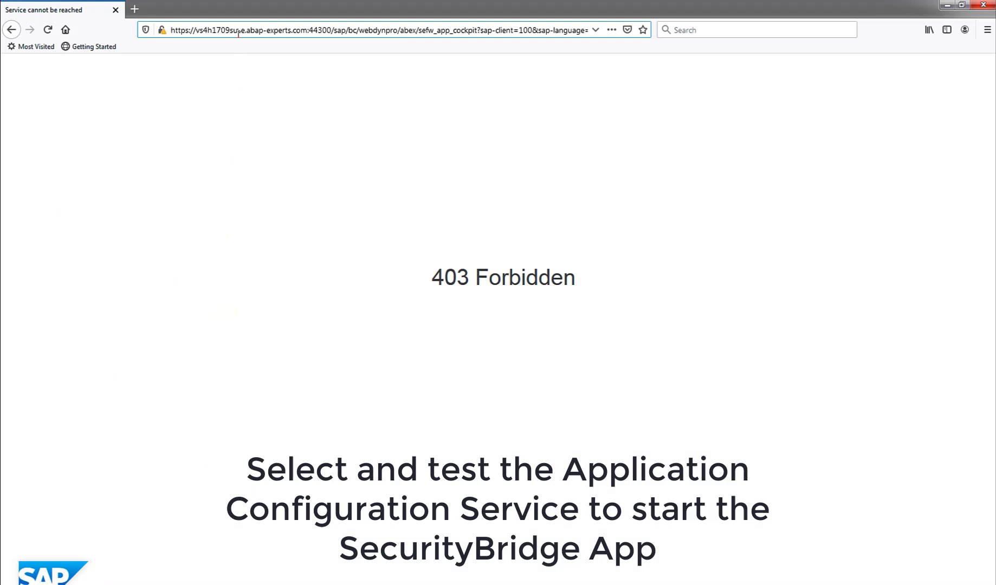
# - Reload the cockpit page so the Event Monitor loads instead of the 403 error
pyautogui.click(47, 30)
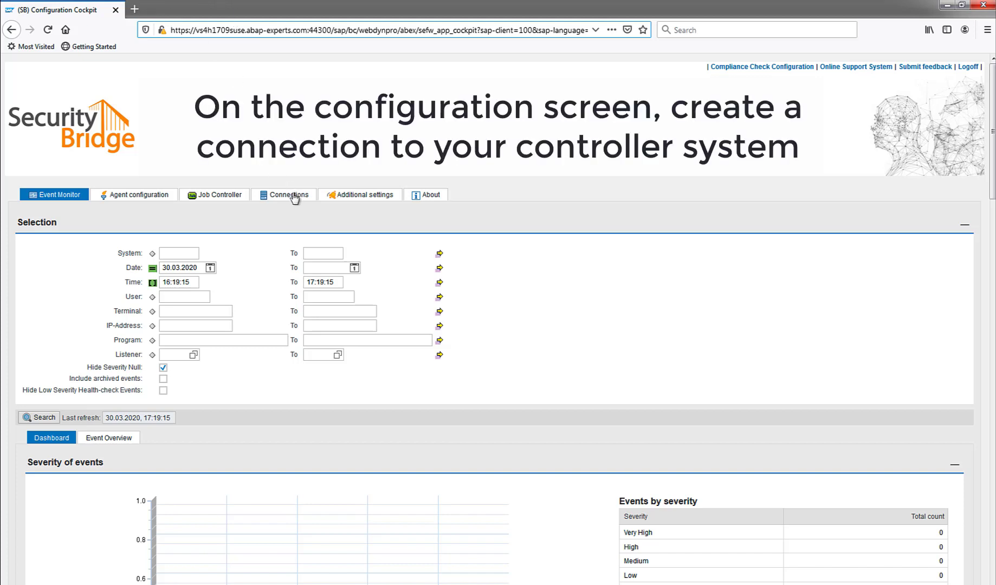
# - In Connections, switch to edit mode and create a new Controller entry
pyautogui.click(282, 194)
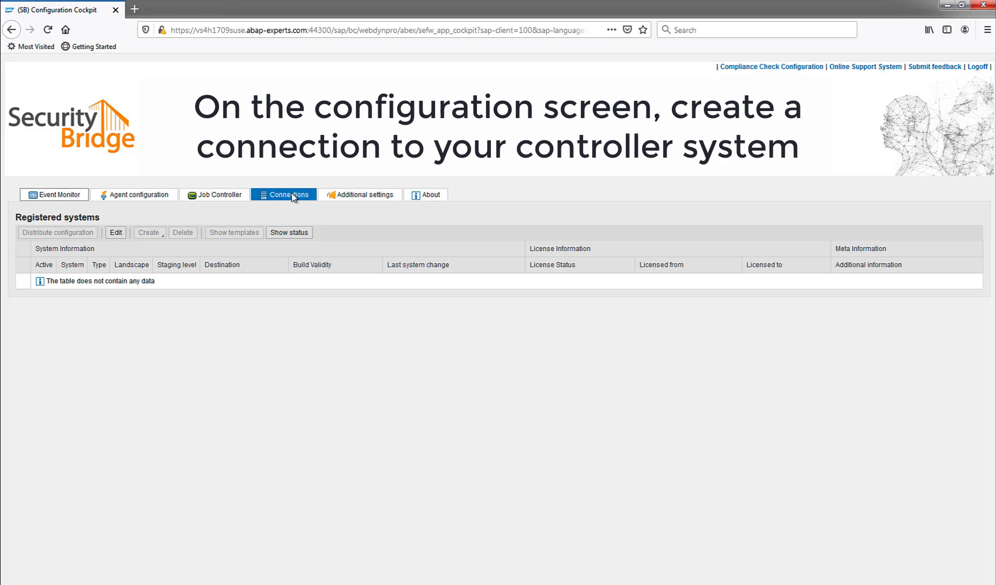
pyautogui.moveTo(292, 194)
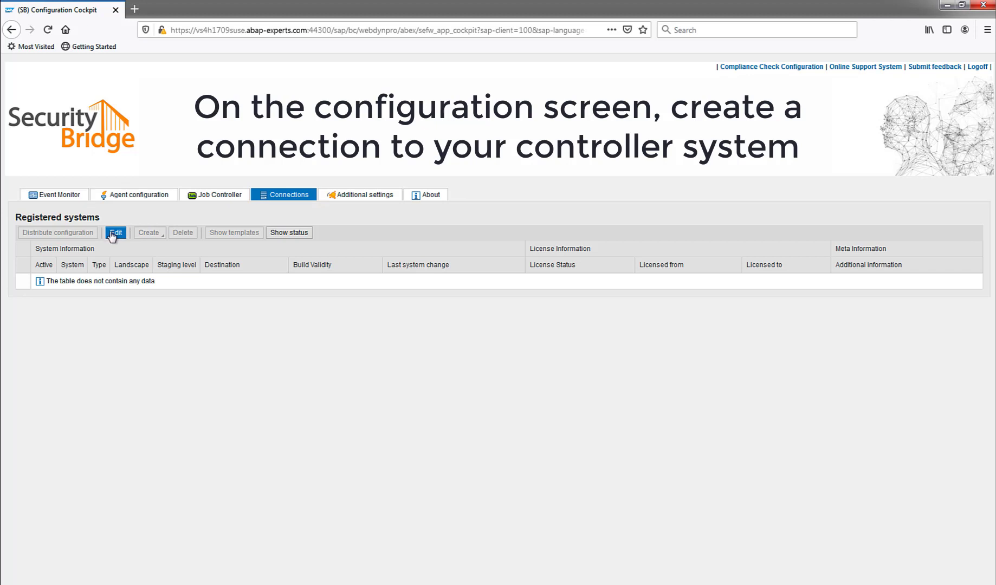
pyautogui.click(115, 233)
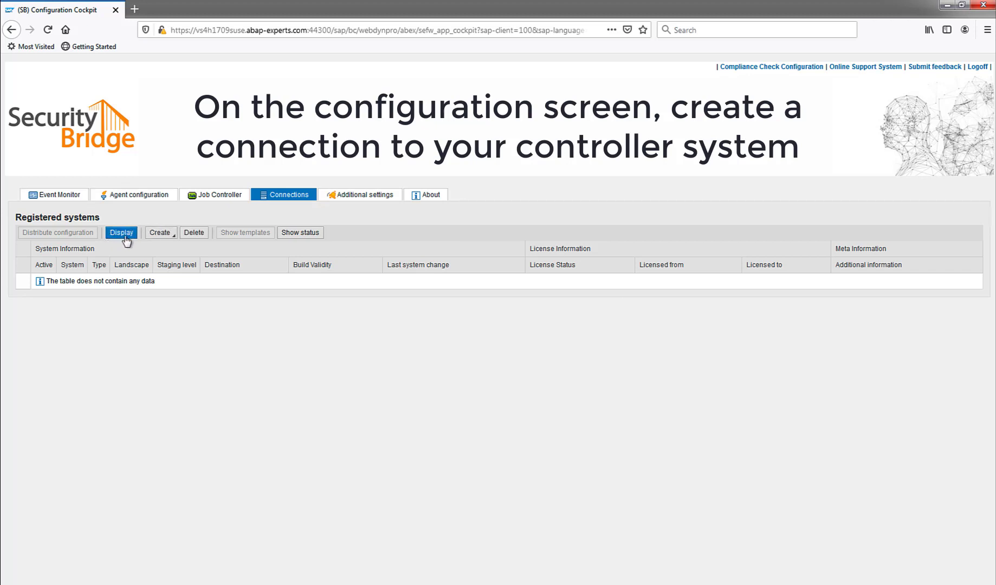
pyautogui.click(157, 232)
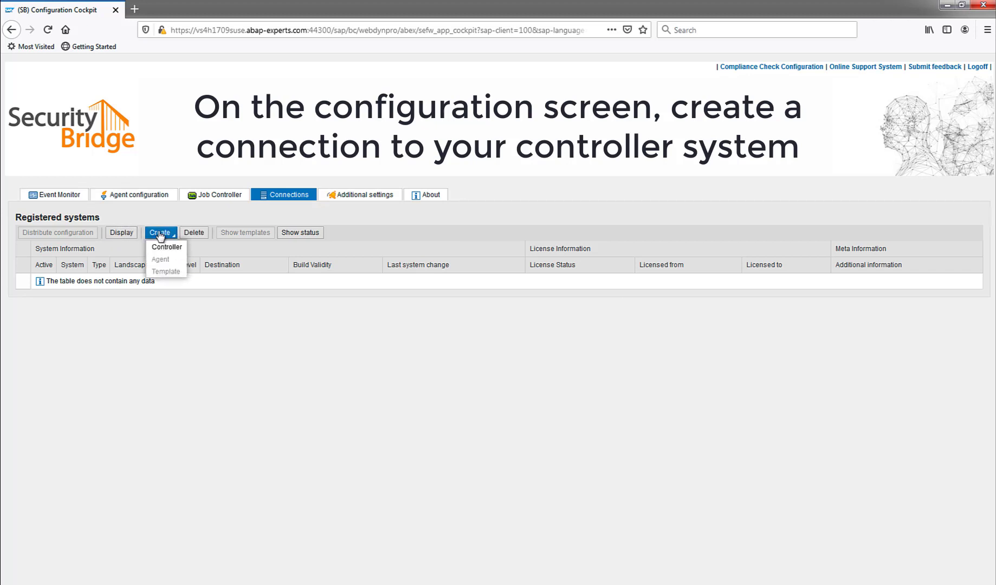
pyautogui.moveTo(166, 246)
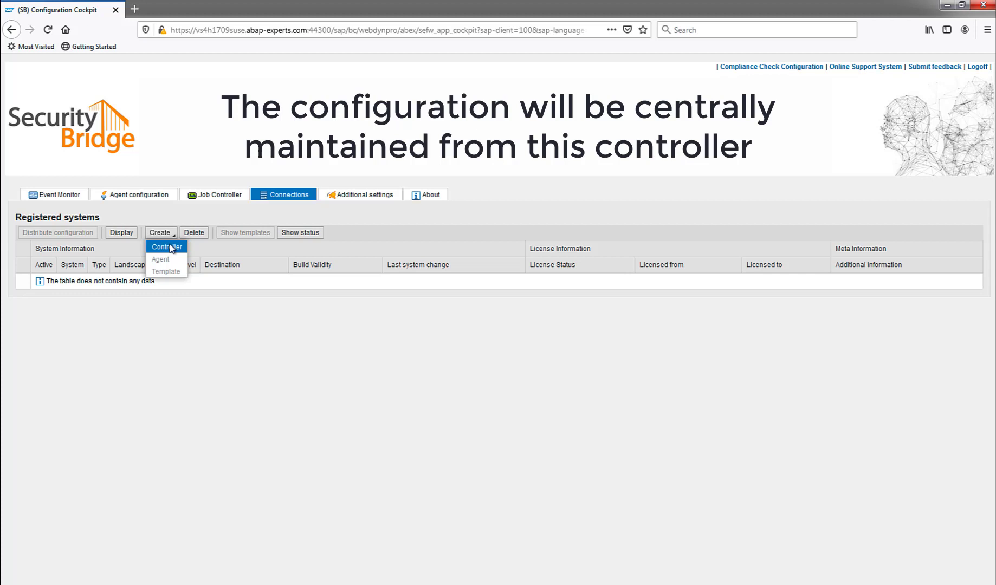
pyautogui.click(165, 246)
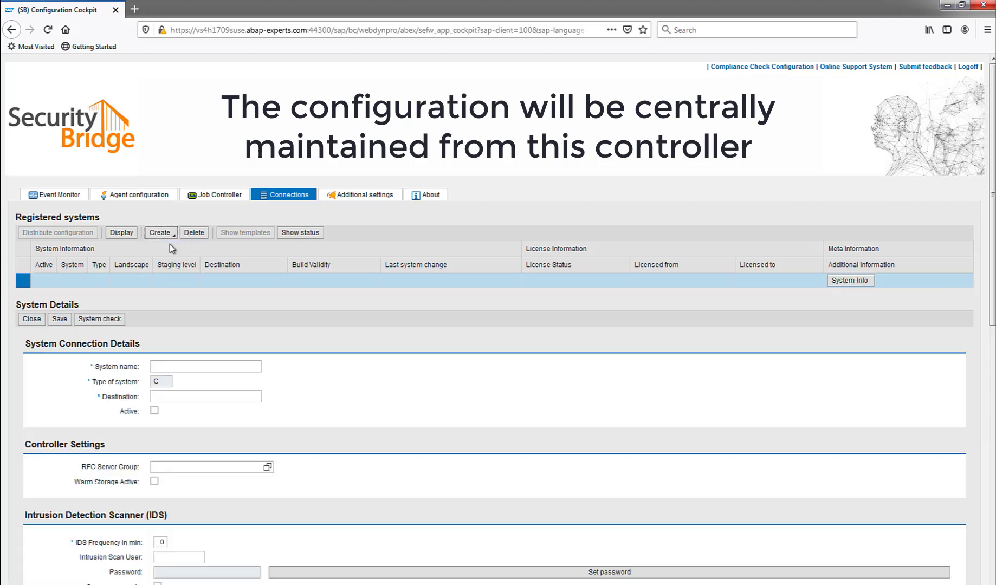
# - Enter S4D as the new controller's system name
pyautogui.click(204, 366)
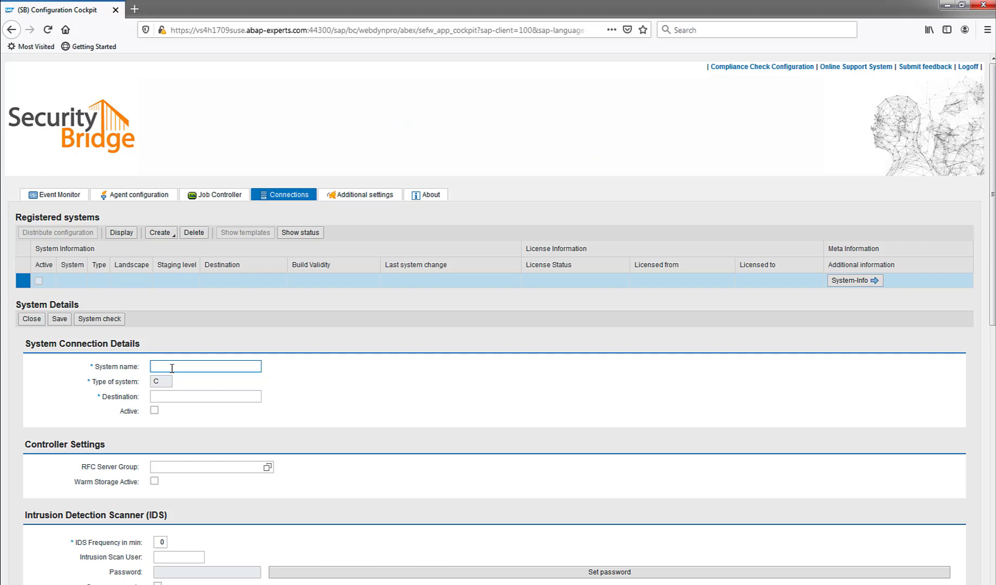
pyautogui.write('S')
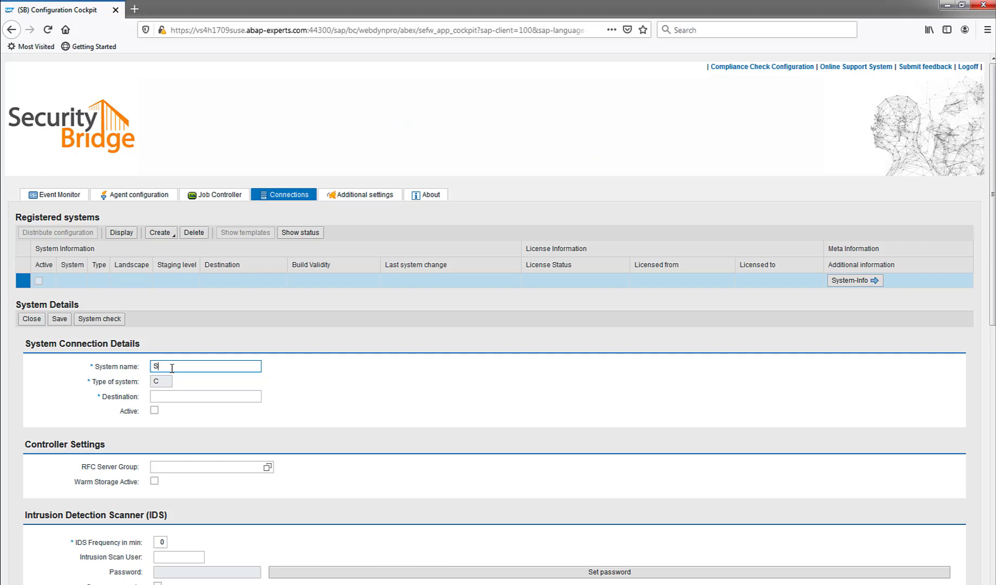
pyautogui.write('4D')
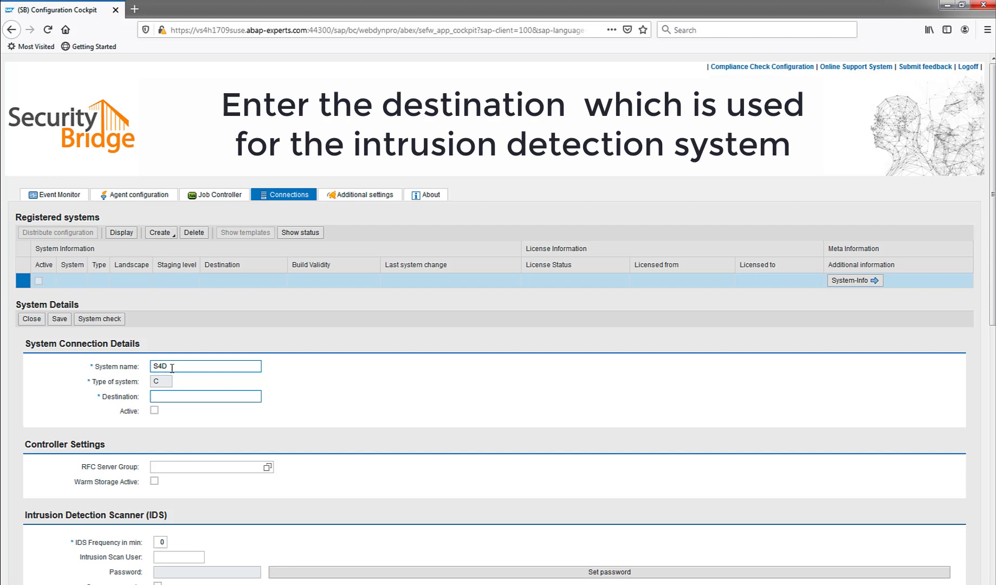
pyautogui.click(205, 397)
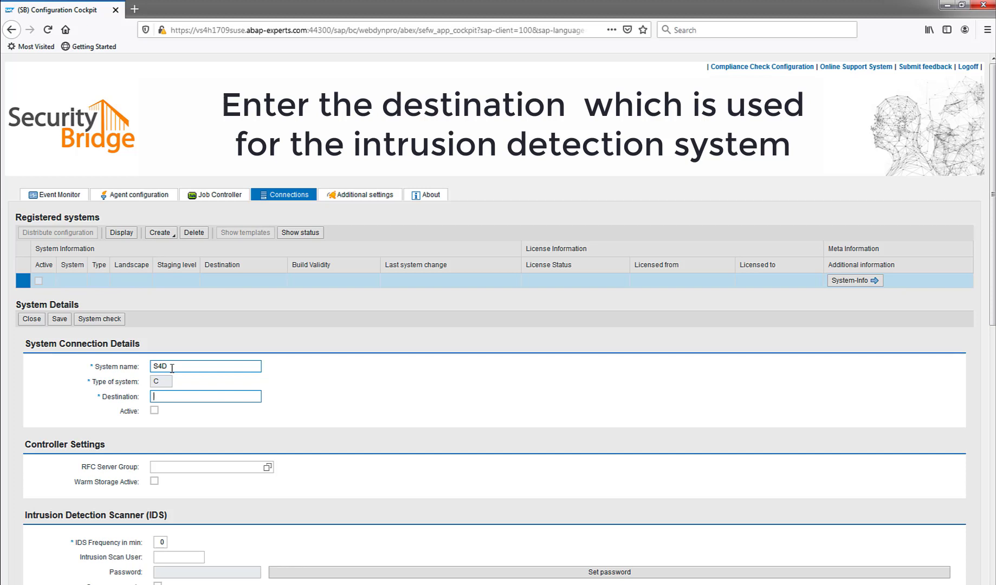
pyautogui.moveTo(205, 396)
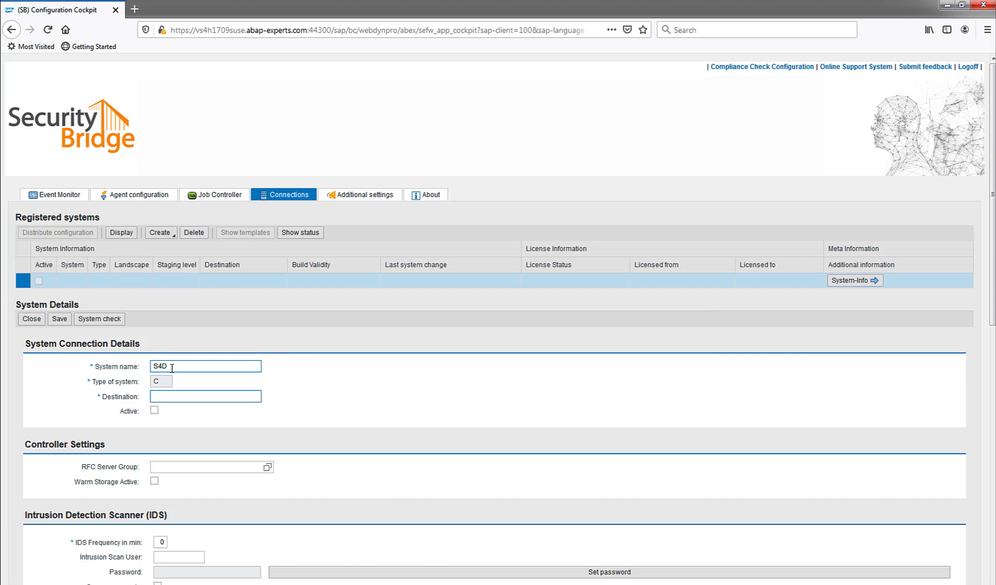
# - Set the S4D controller's destination to SB@S4D from the suggestion list
pyautogui.click(205, 397)
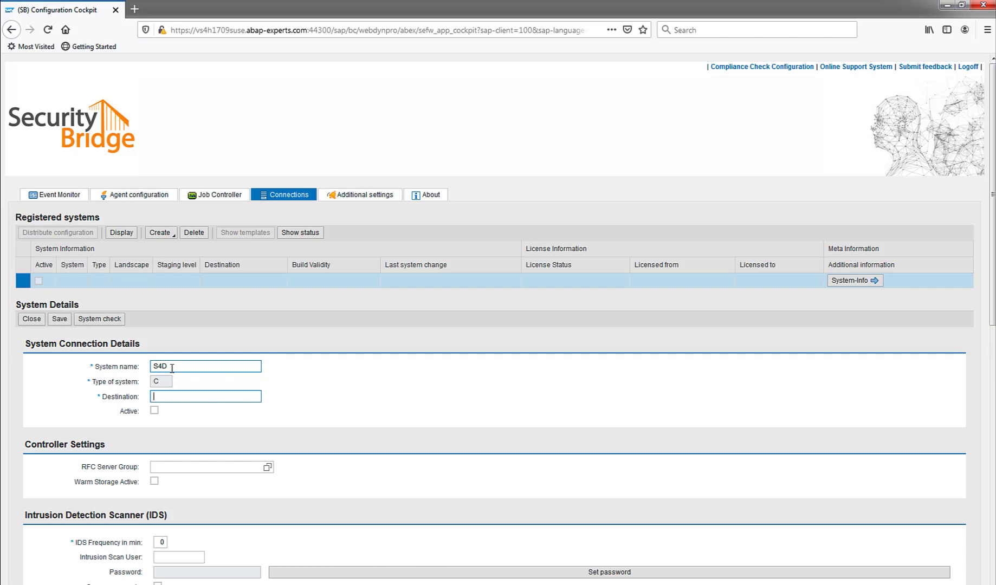
pyautogui.write('sb@')
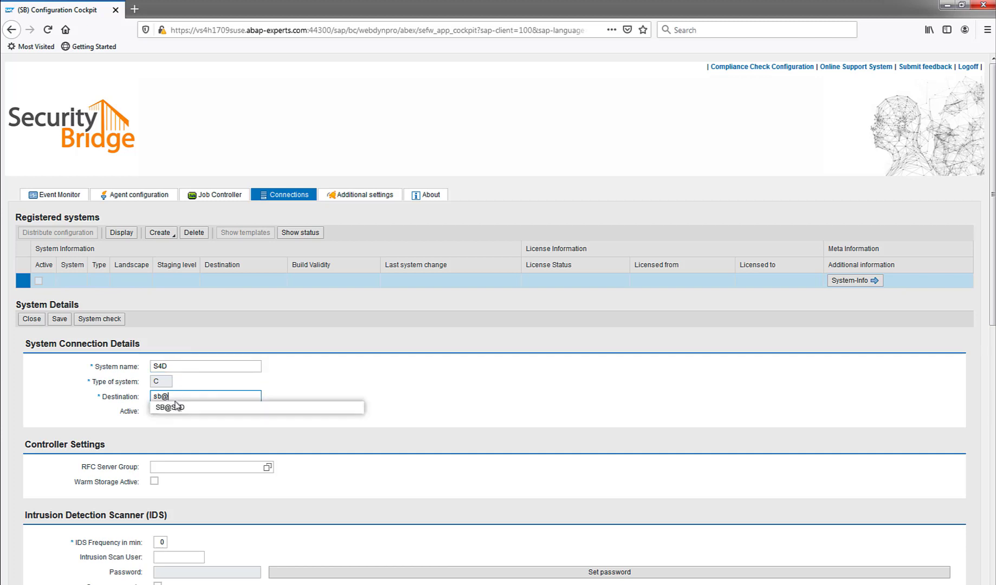
pyautogui.click(170, 407)
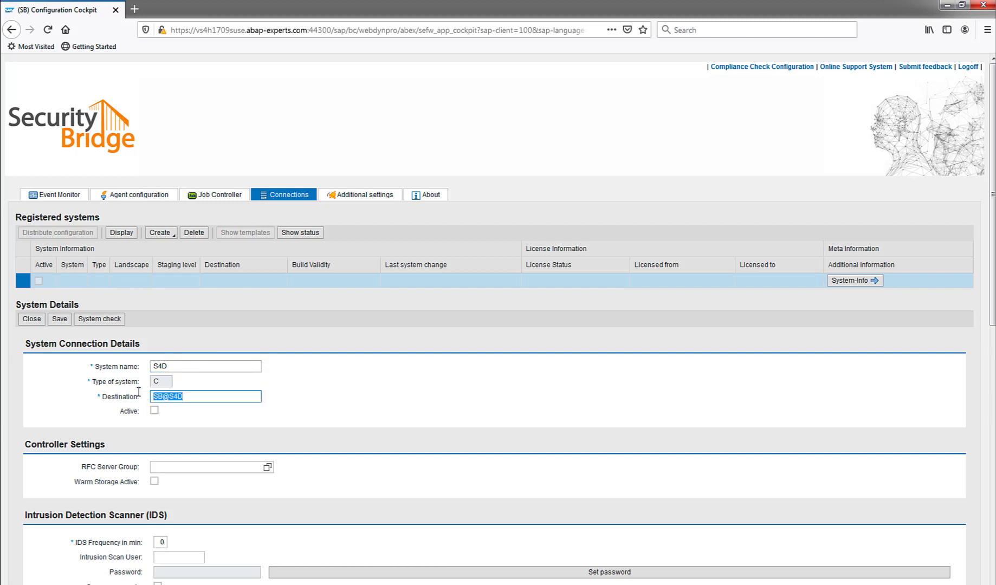
pyautogui.write('sb@s4d')
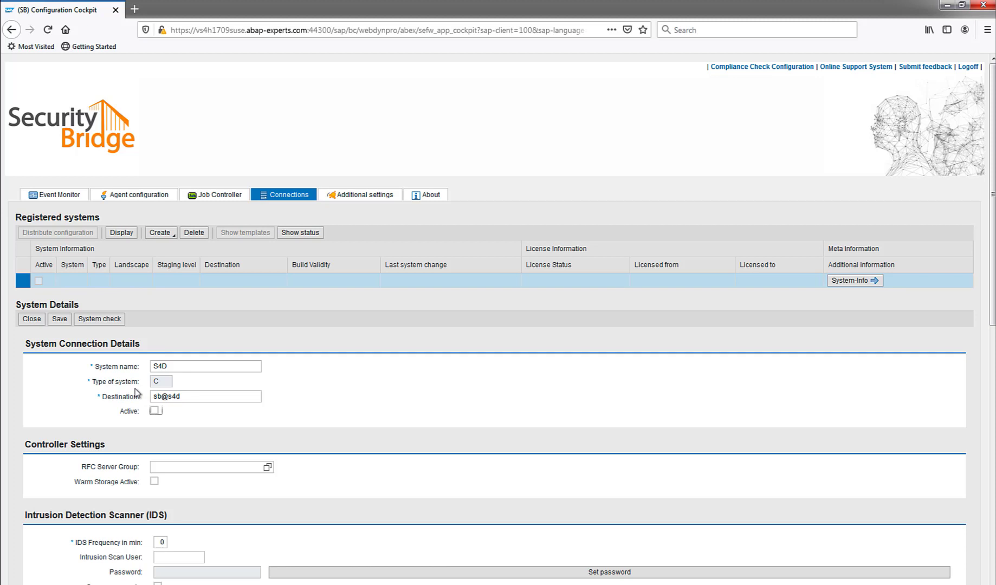
pyautogui.click(205, 395)
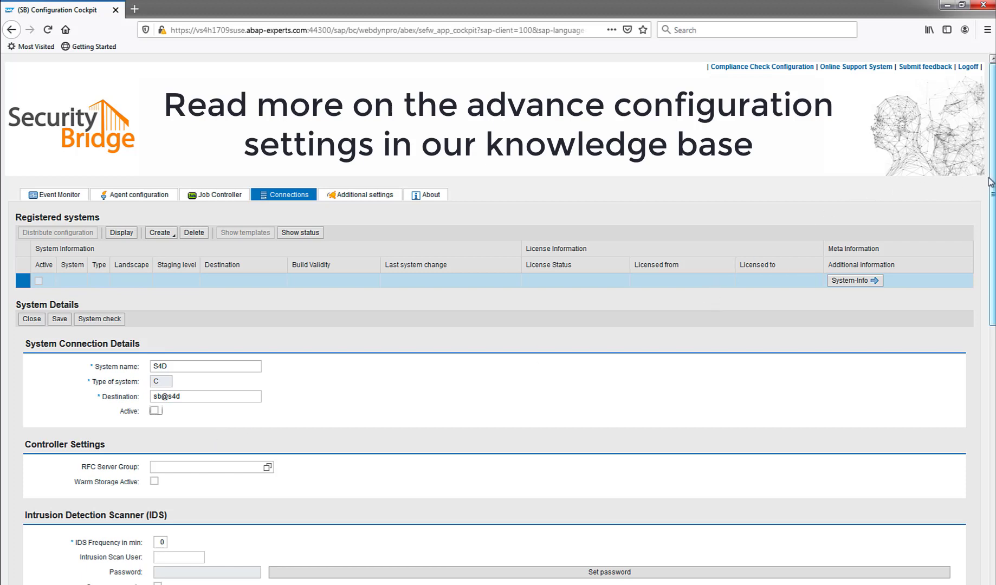
pyautogui.scroll(-3)
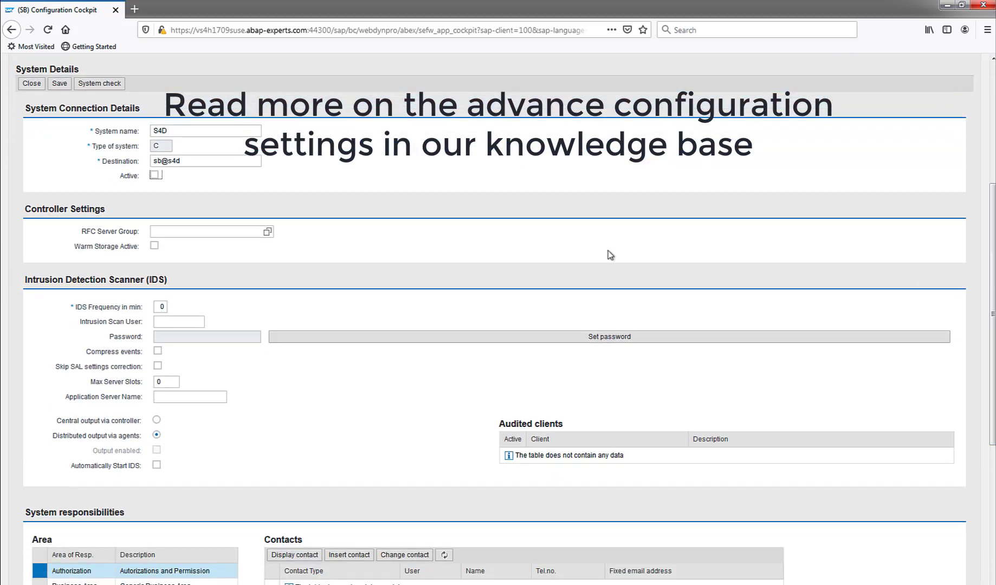
pyautogui.moveTo(315, 226)
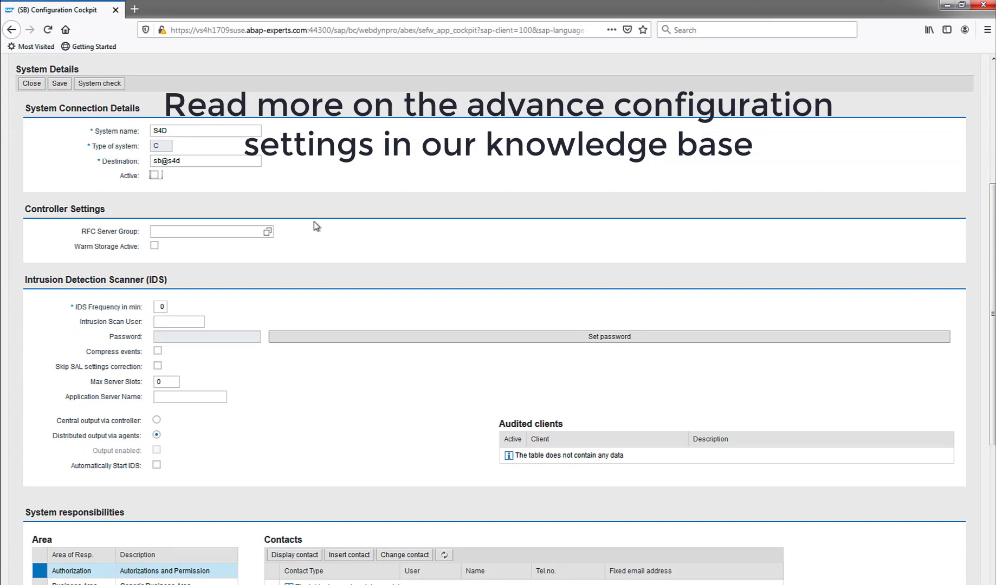
pyautogui.moveTo(218, 266)
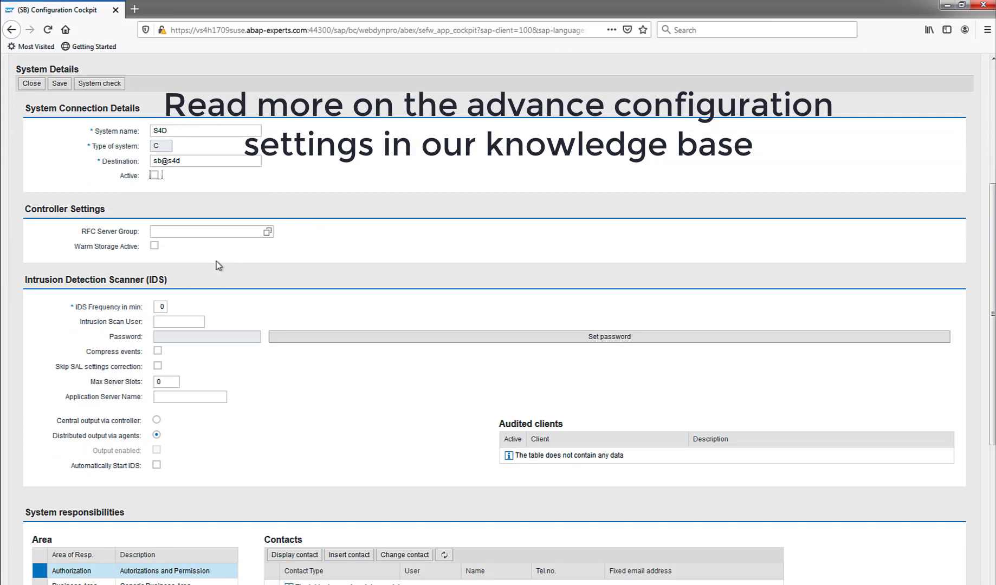
pyautogui.click(179, 322)
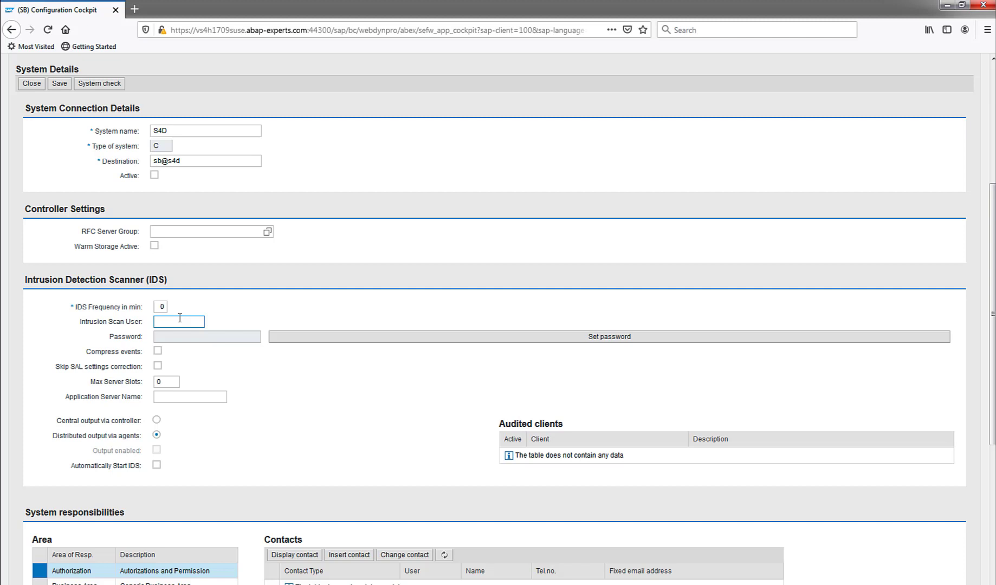
# - Set SECBRIDGE as intrusion scan user with its password and save the S4D system
pyautogui.write('sec')
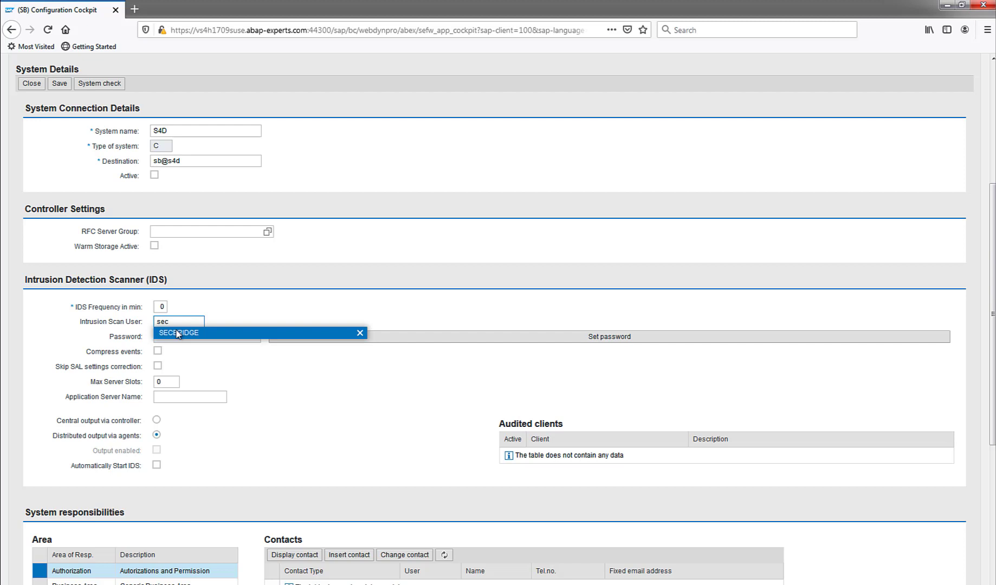
pyautogui.click(178, 332)
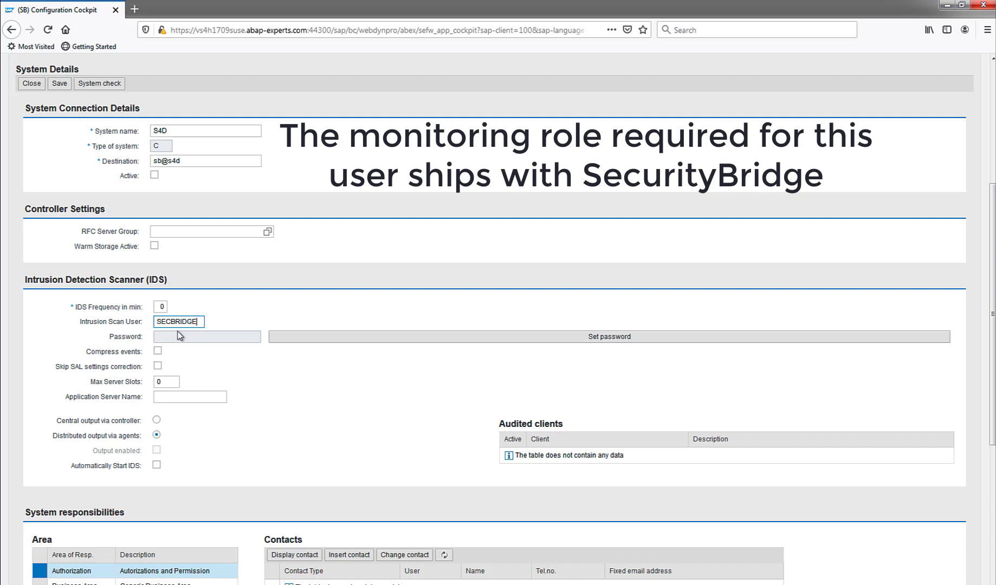
pyautogui.click(206, 336)
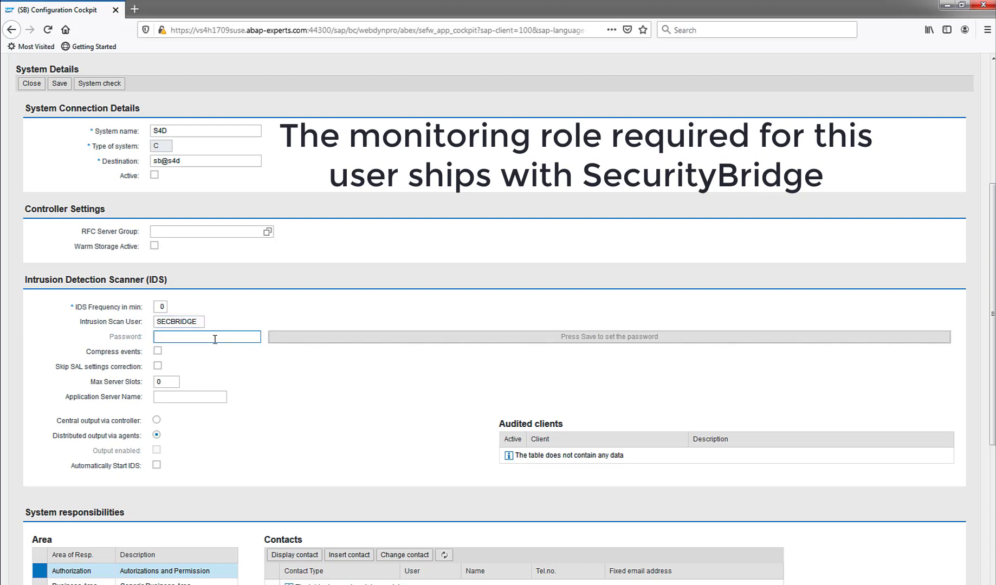
pyautogui.write('••••')
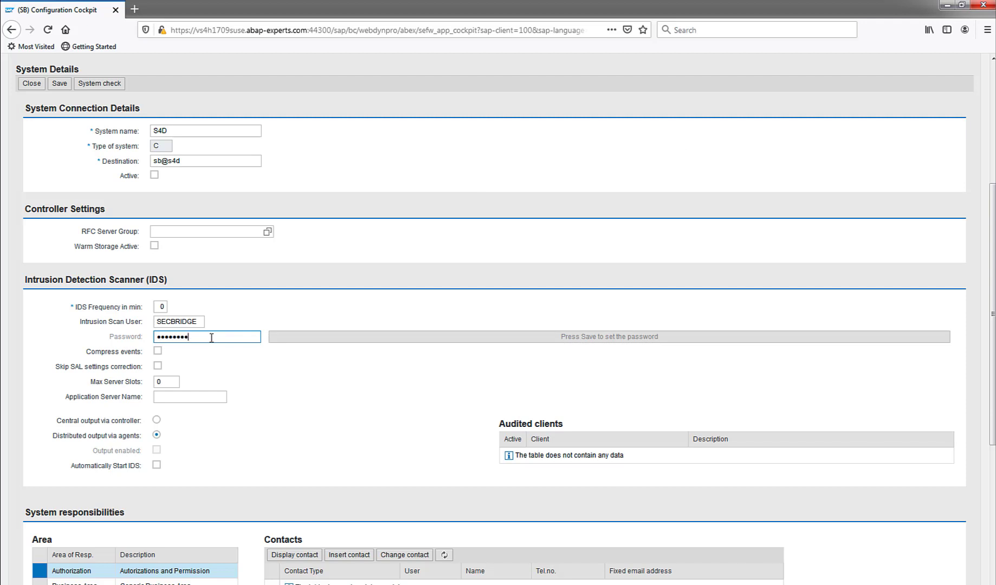
pyautogui.click(59, 83)
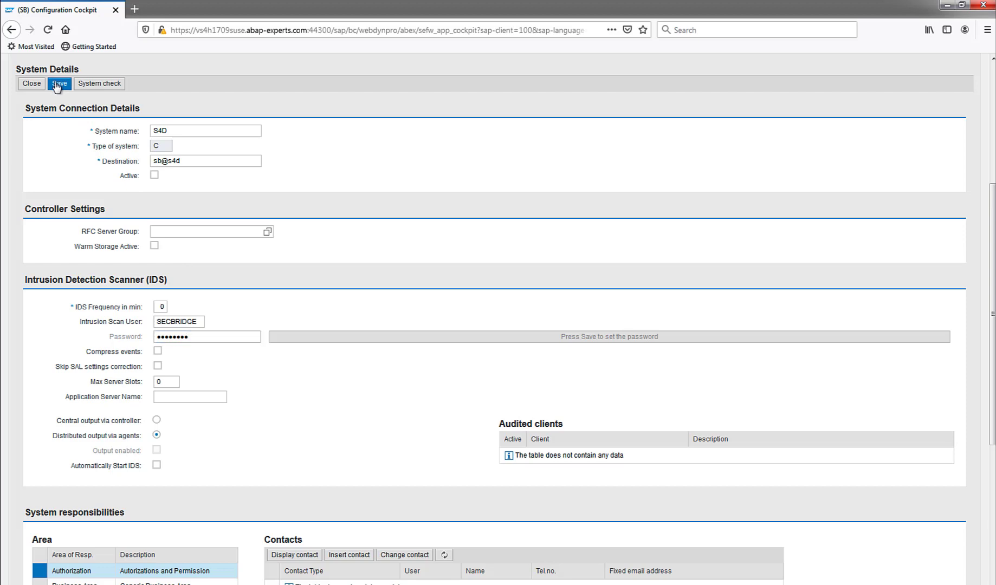
pyautogui.click(59, 83)
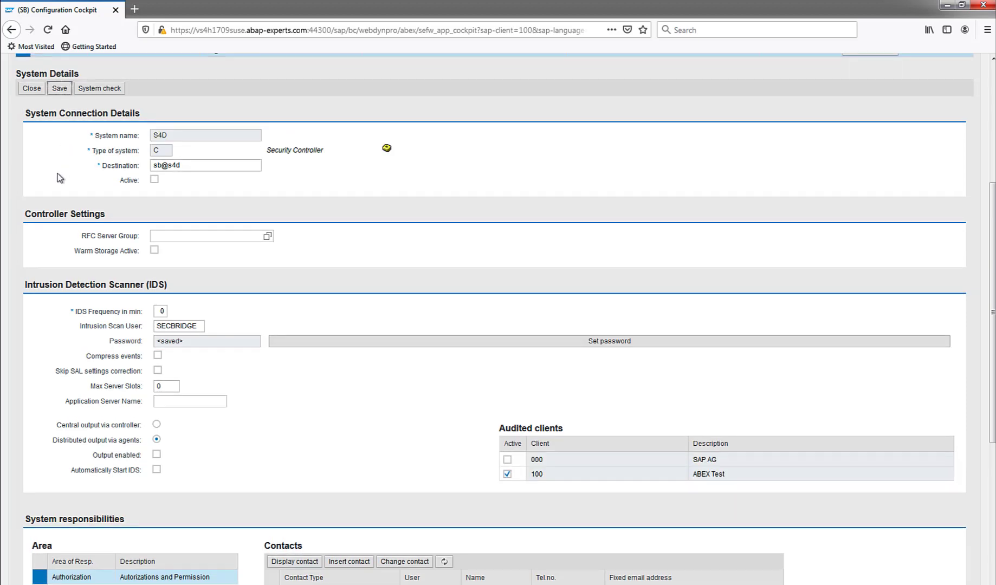
# - Run the S4D system check, confirming prerequisites pass apart from the temporary-license warning
pyautogui.click(59, 88)
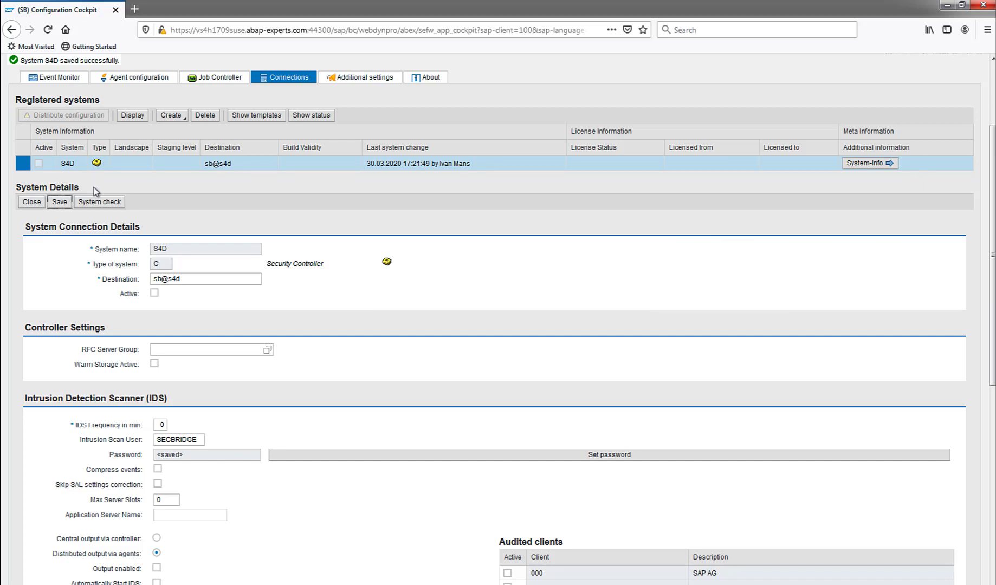
pyautogui.moveTo(99, 201)
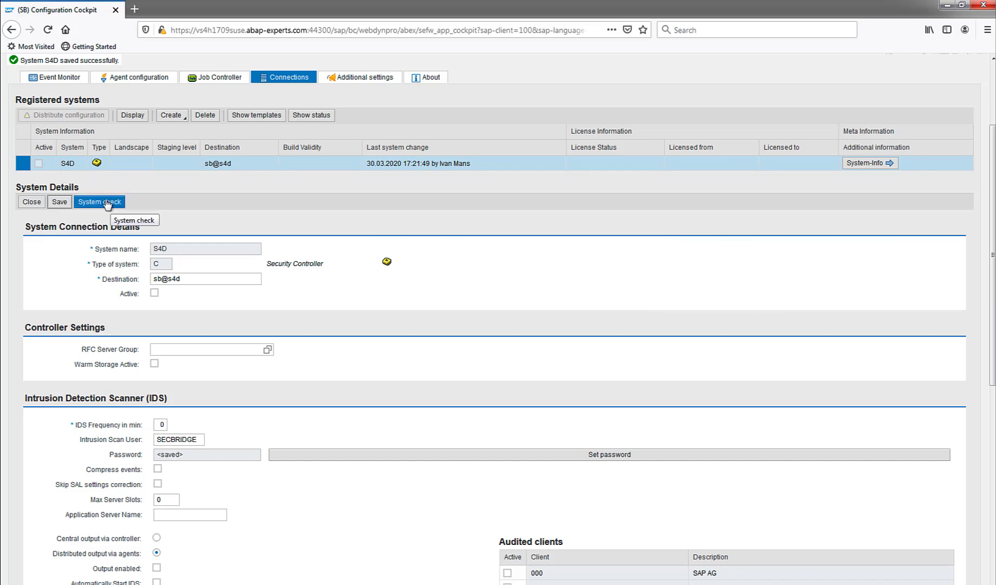
pyautogui.click(99, 202)
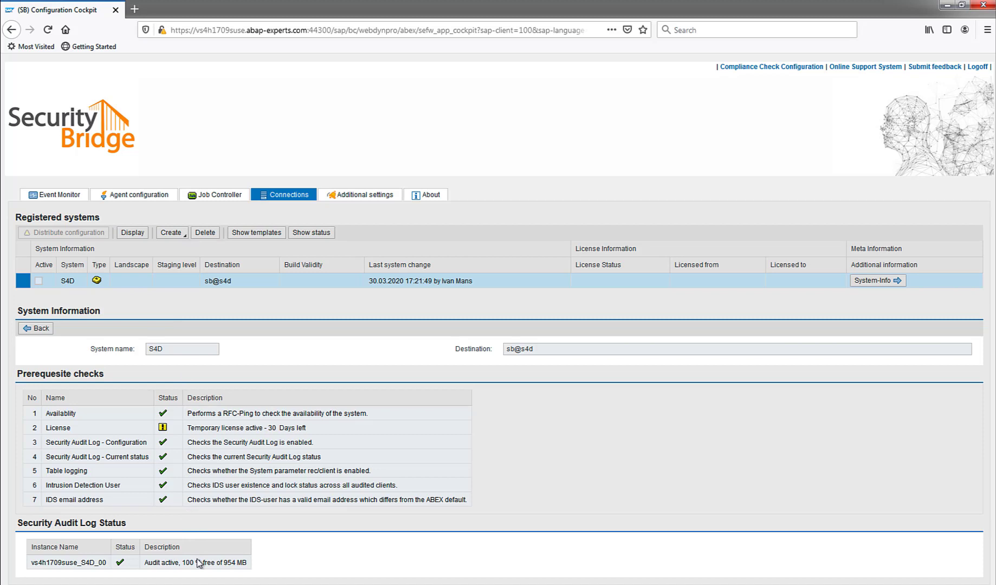
pyautogui.moveTo(233, 553)
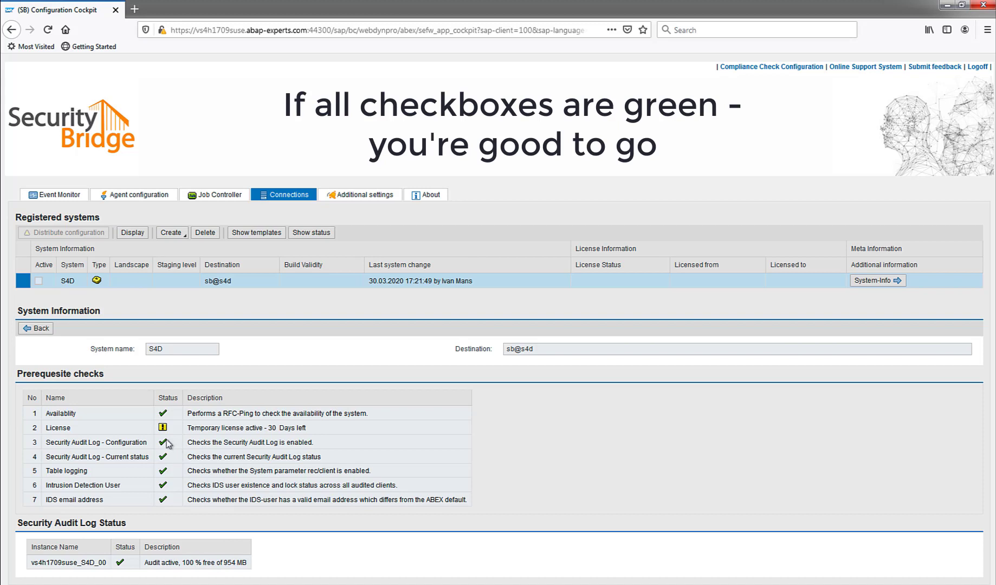
# - Return from the check results to the S4D system details and move down to its lower sections
pyautogui.click(132, 233)
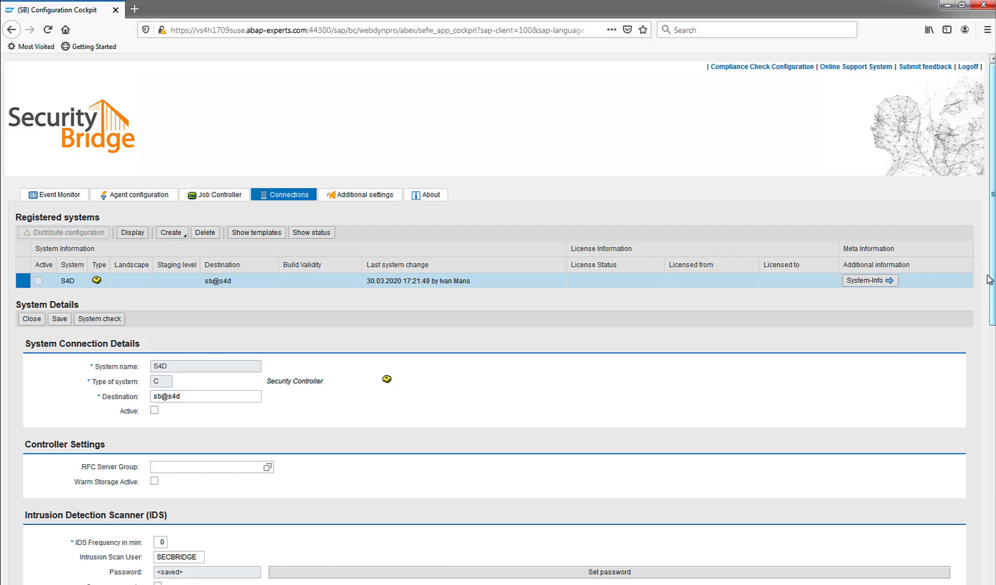
pyautogui.scroll(-3)
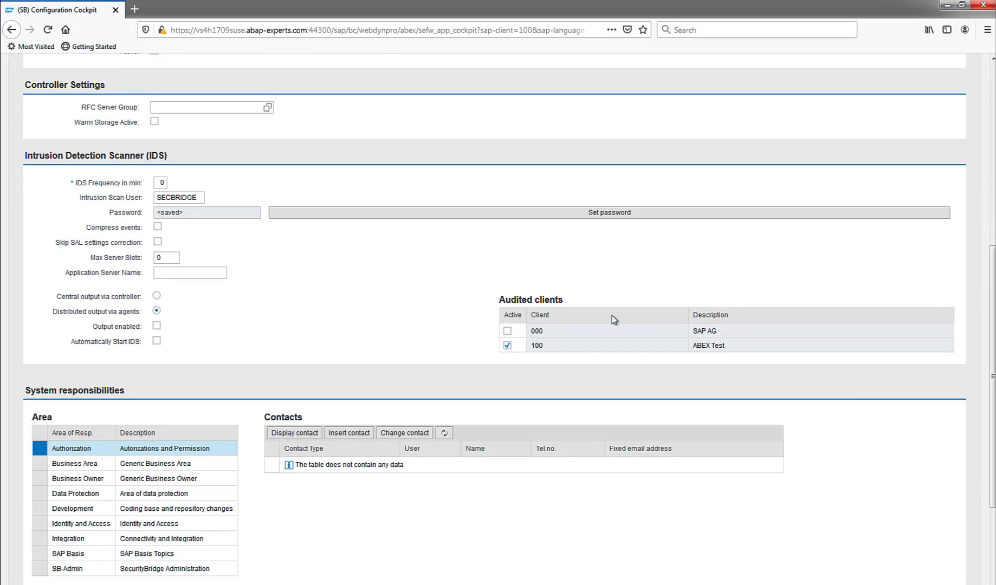
pyautogui.moveTo(570, 317)
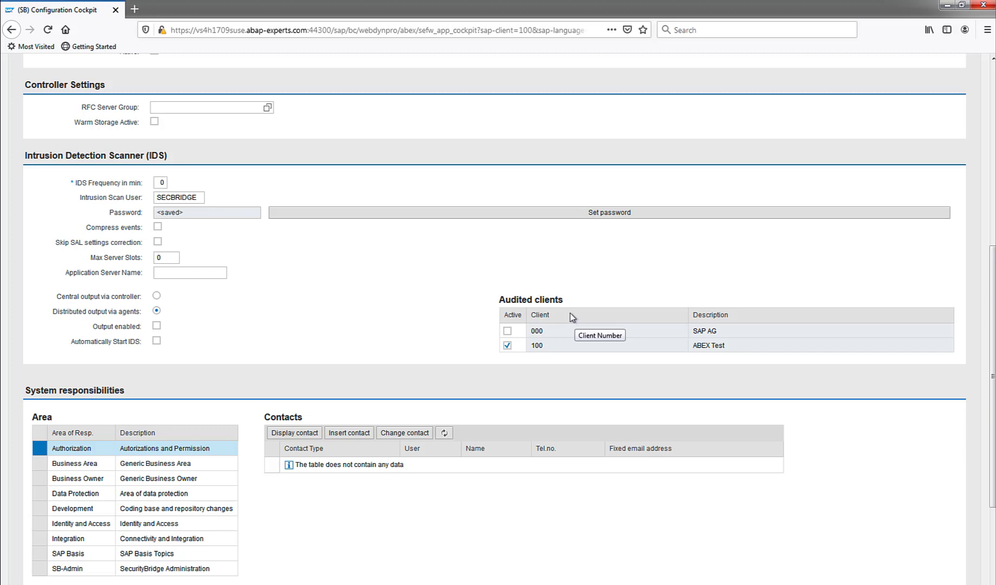
pyautogui.moveTo(570, 314)
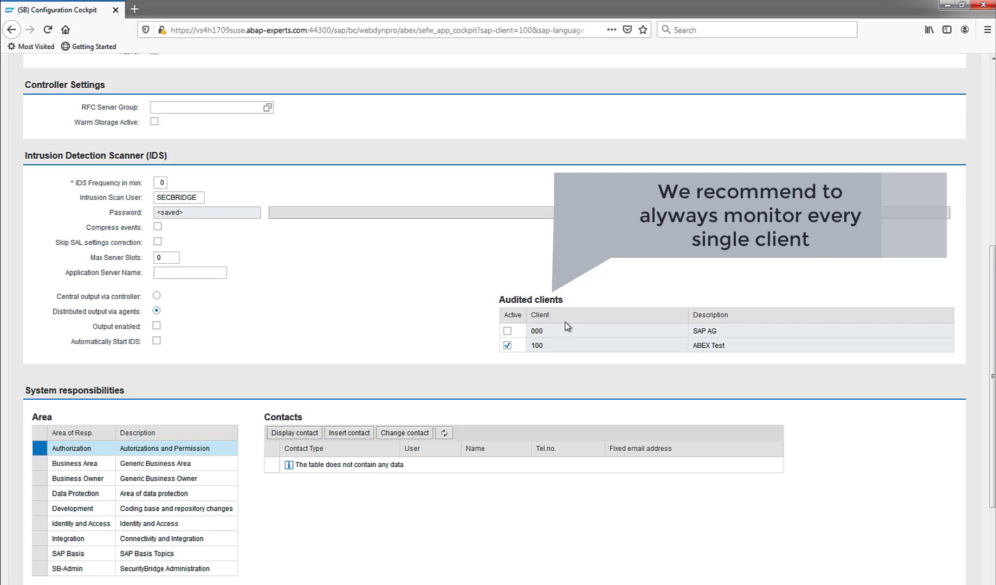
pyautogui.moveTo(556, 324)
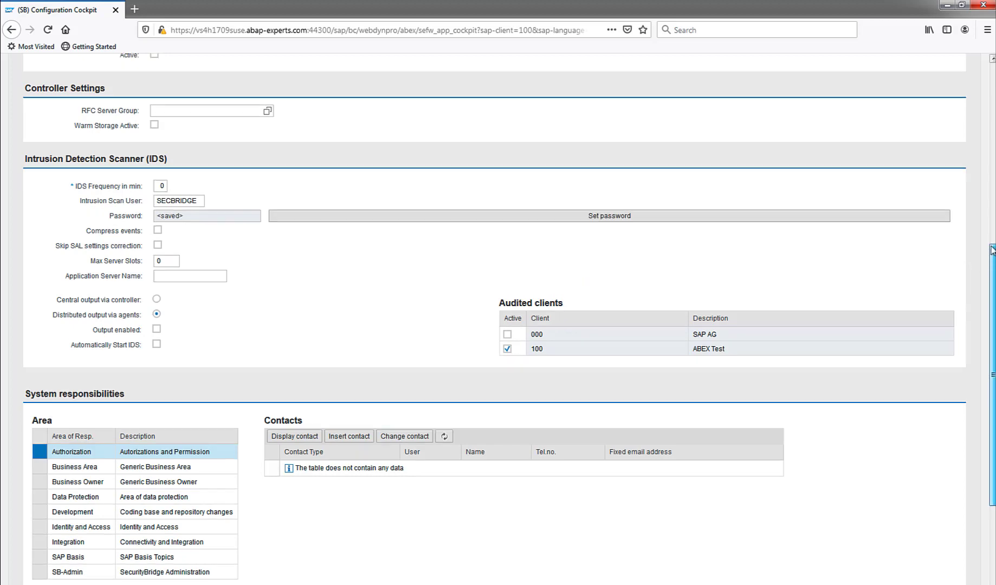
# - Mark the S4D system connection as Active and save it, so S4D shows 77 active listeners
pyautogui.scroll(3)
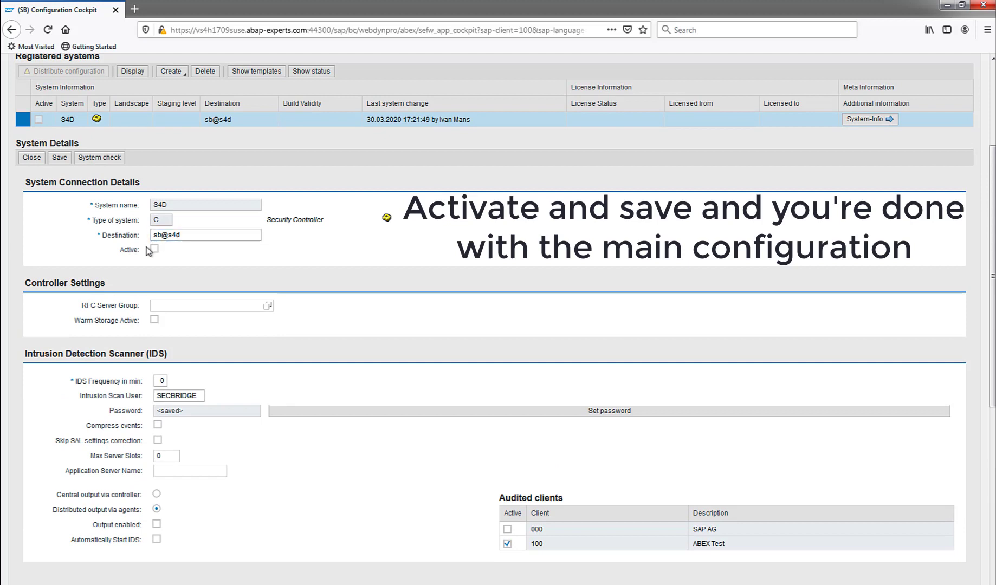
pyautogui.click(151, 248)
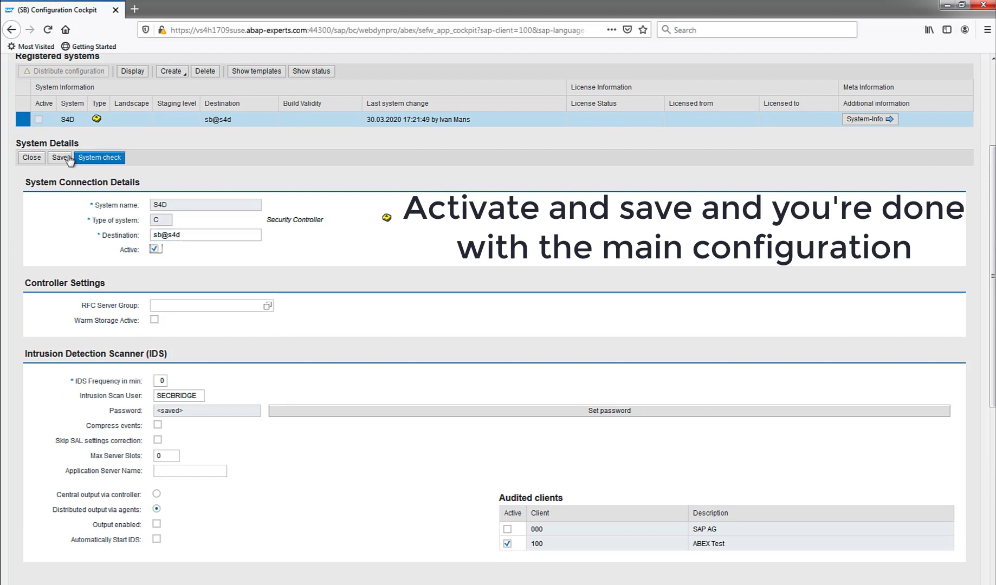
pyautogui.click(60, 157)
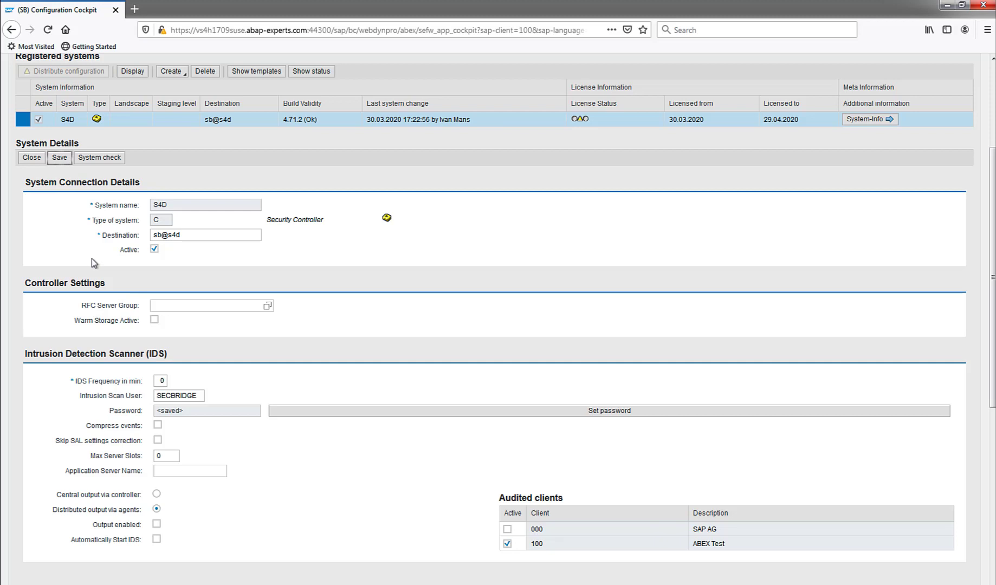
pyautogui.click(60, 157)
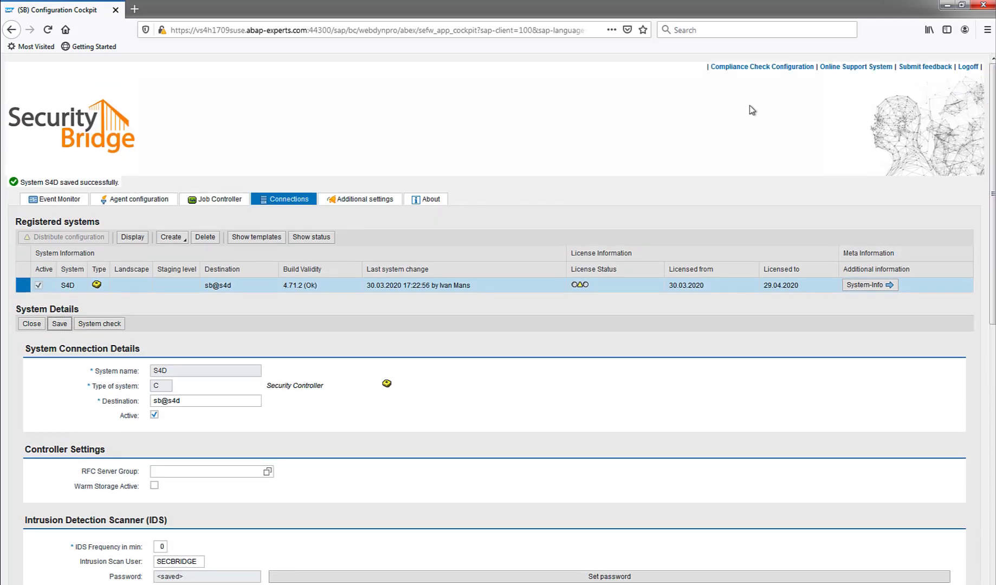
pyautogui.moveTo(174, 209)
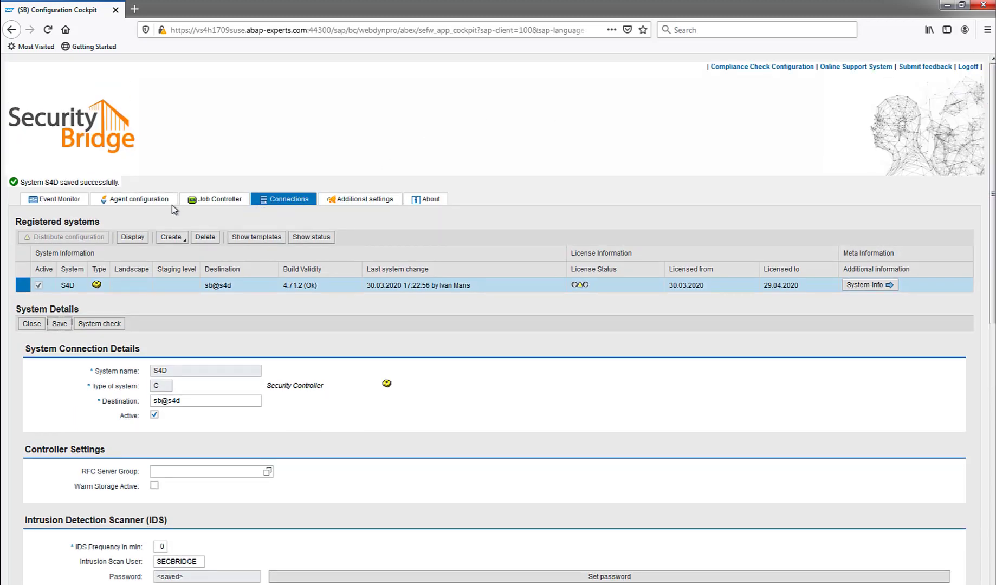
pyautogui.click(135, 193)
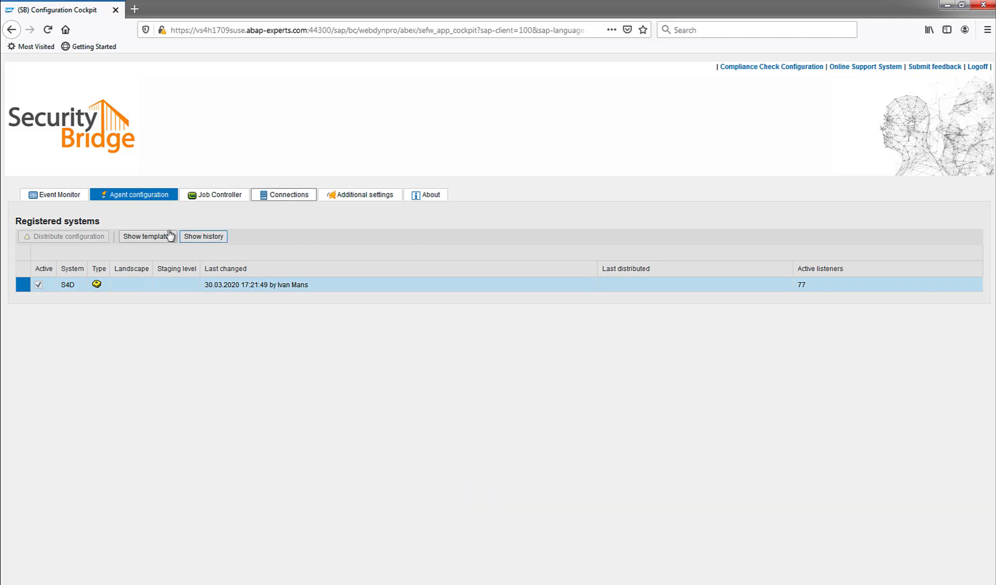
# - Include configuration templates in the agent list so the ABEX Golden Catalog appears
pyautogui.click(148, 236)
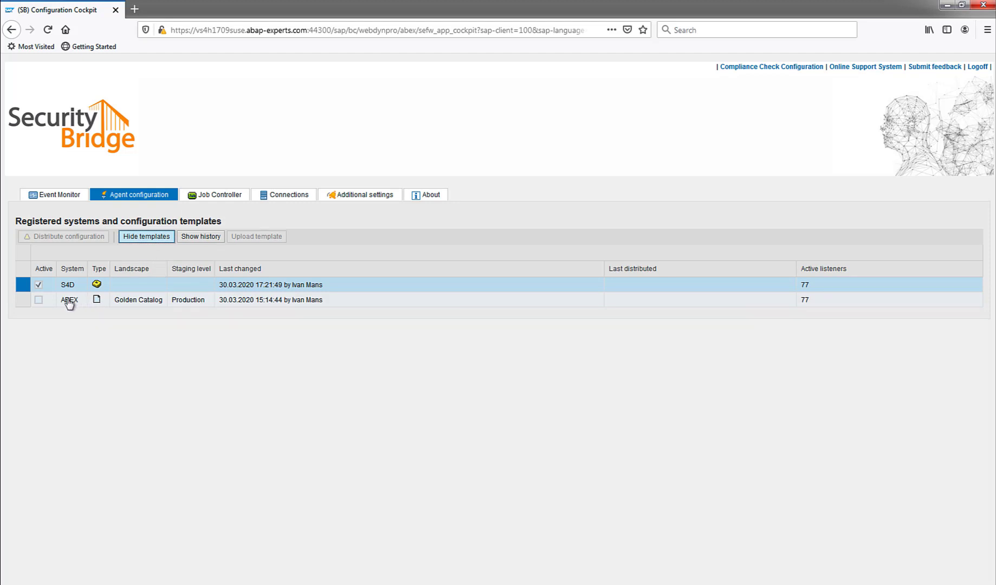
# - Show the ABEX Golden Catalog's listeners, such as failed logins and system changemode
pyautogui.click(69, 299)
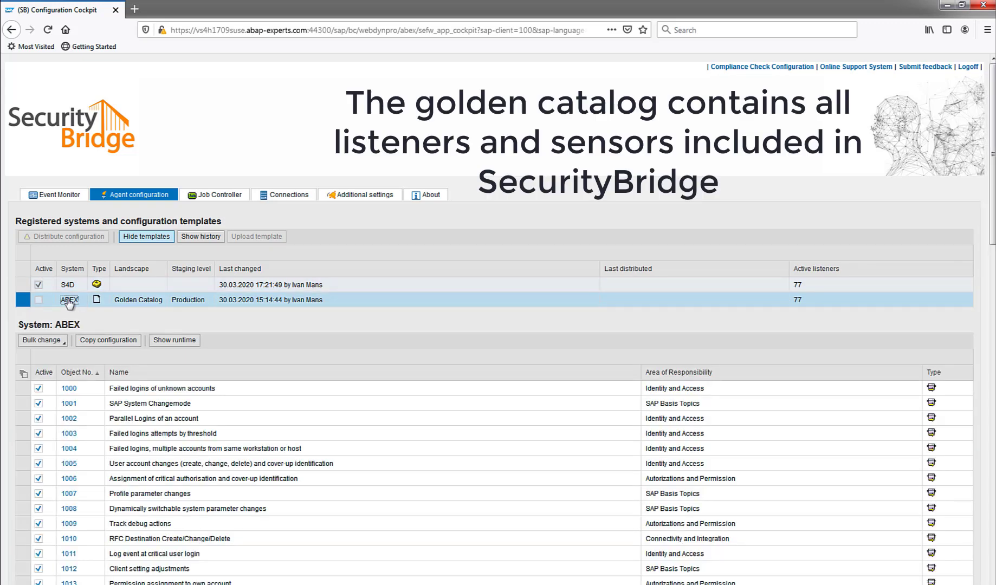
pyautogui.moveTo(193, 340)
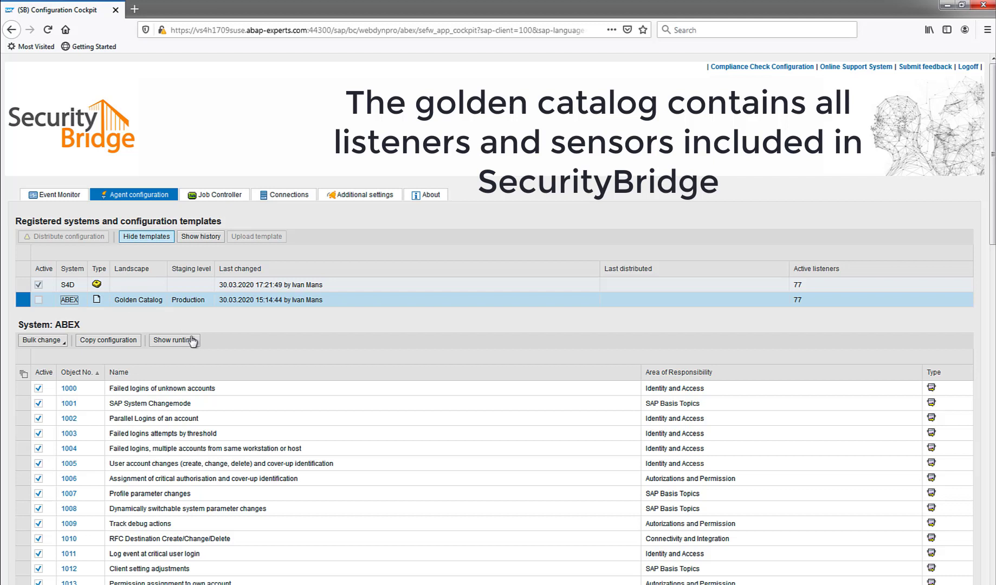
pyautogui.moveTo(235, 344)
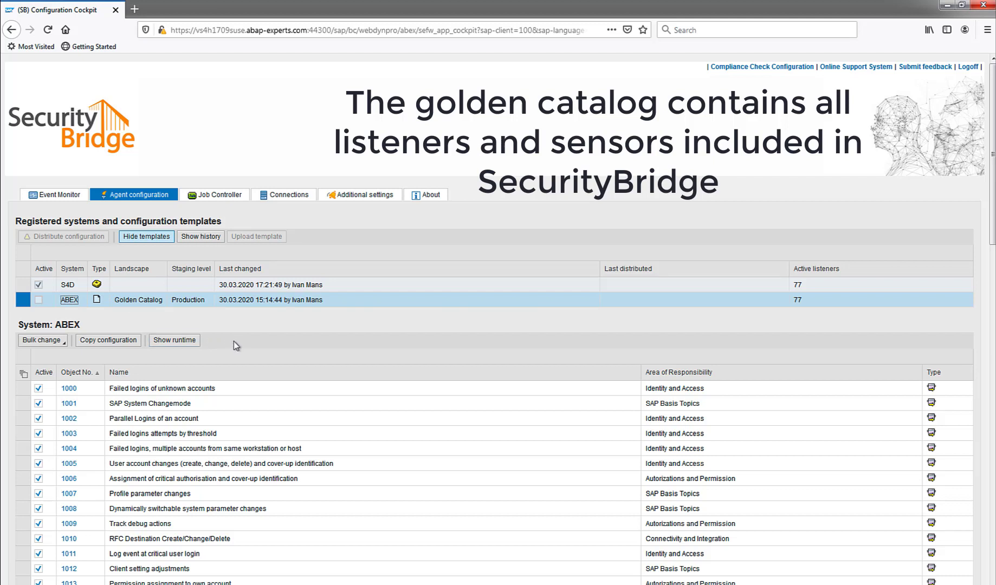
pyautogui.moveTo(232, 330)
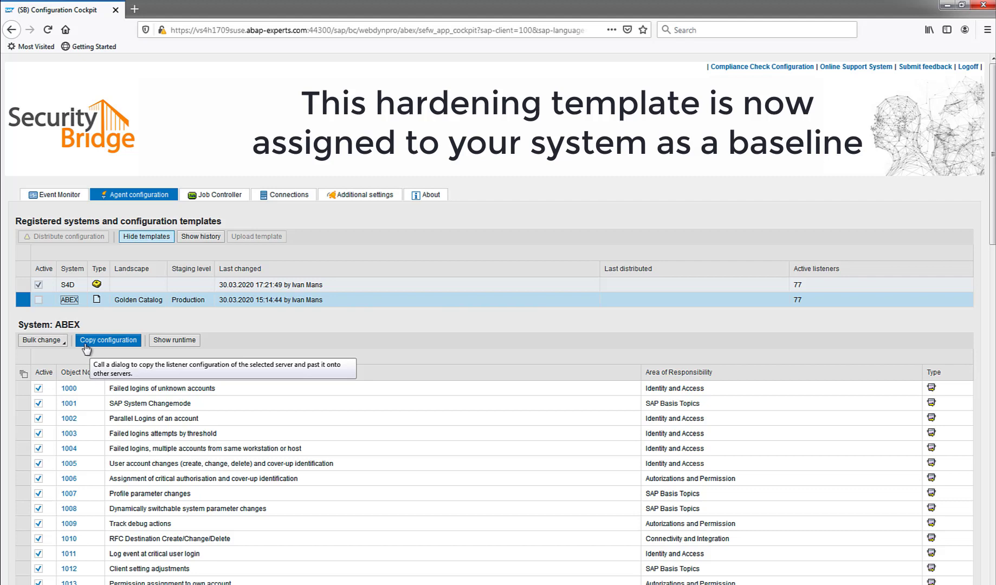
pyautogui.moveTo(89, 348)
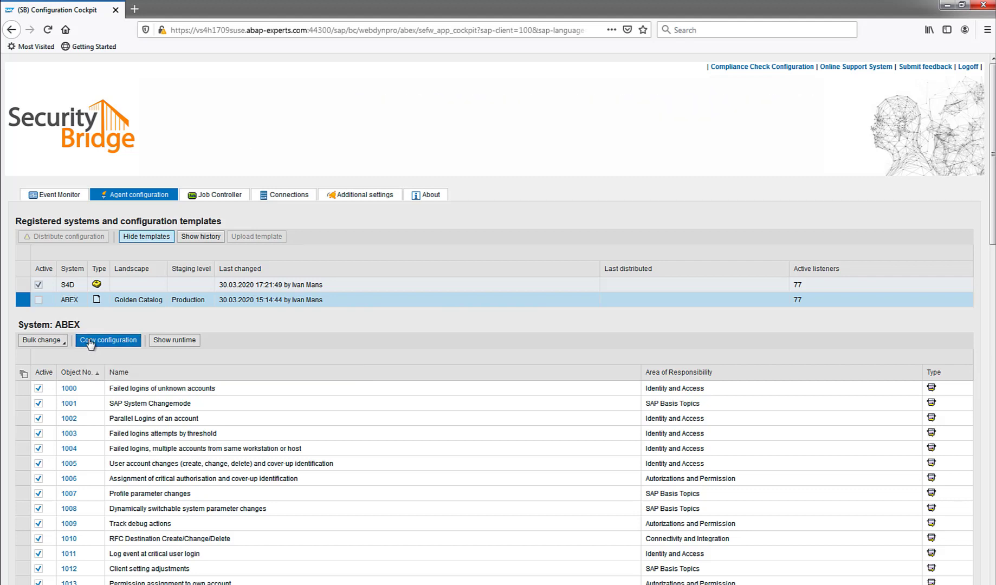
# - Copy the ABEX Golden Catalog listeners onto S4D, confirming the overwrite of its configuration
pyautogui.click(107, 341)
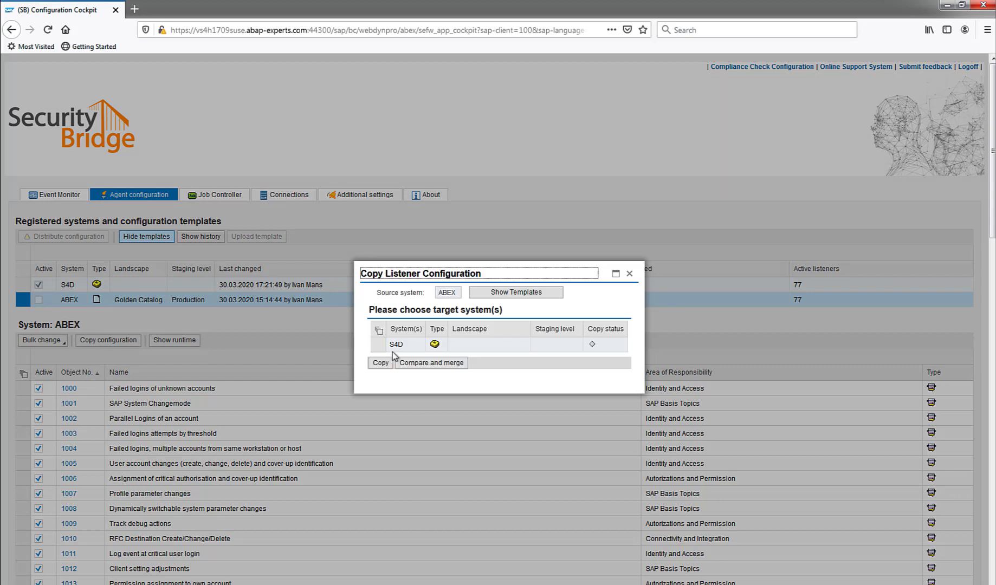
pyautogui.click(379, 344)
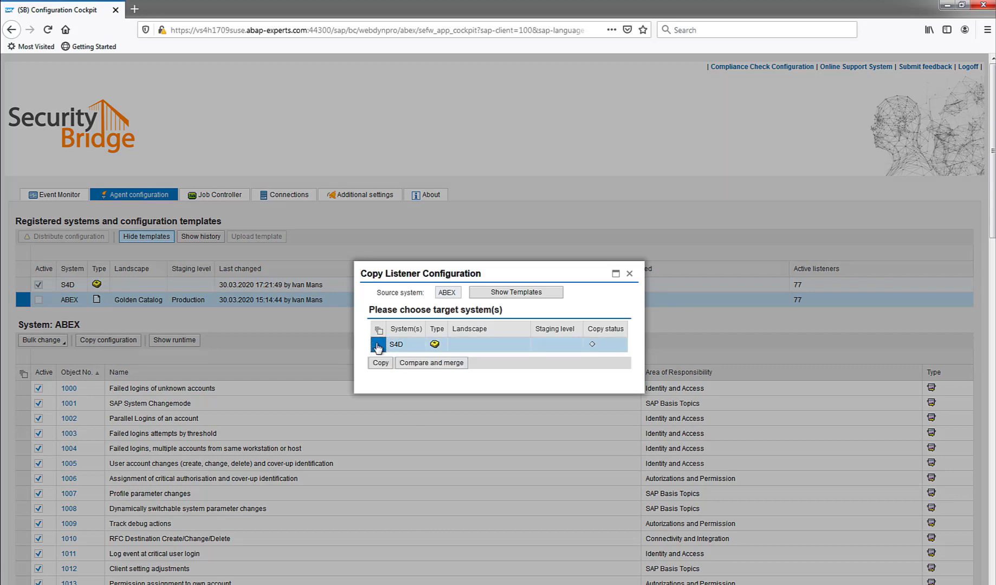
pyautogui.click(378, 346)
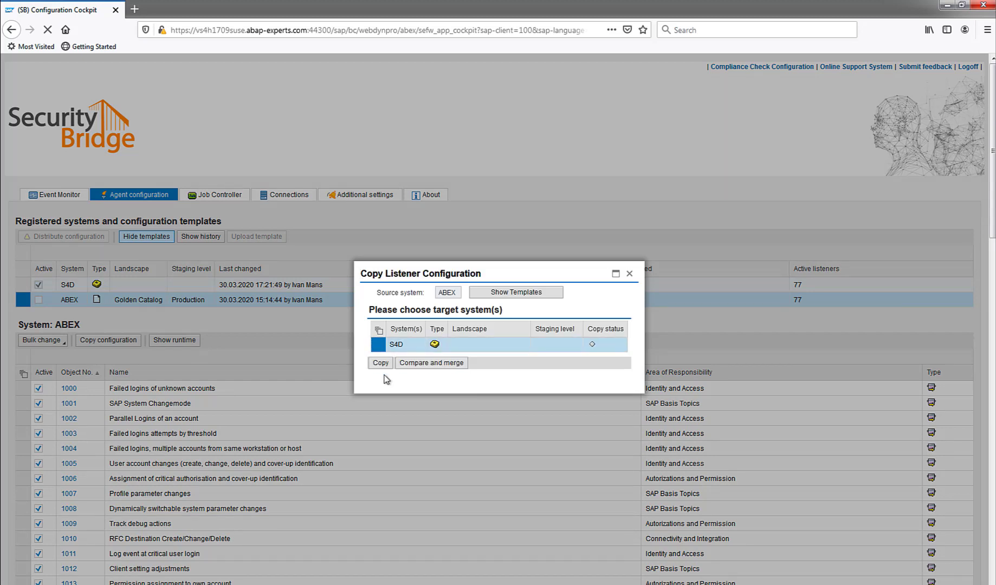
pyautogui.click(380, 362)
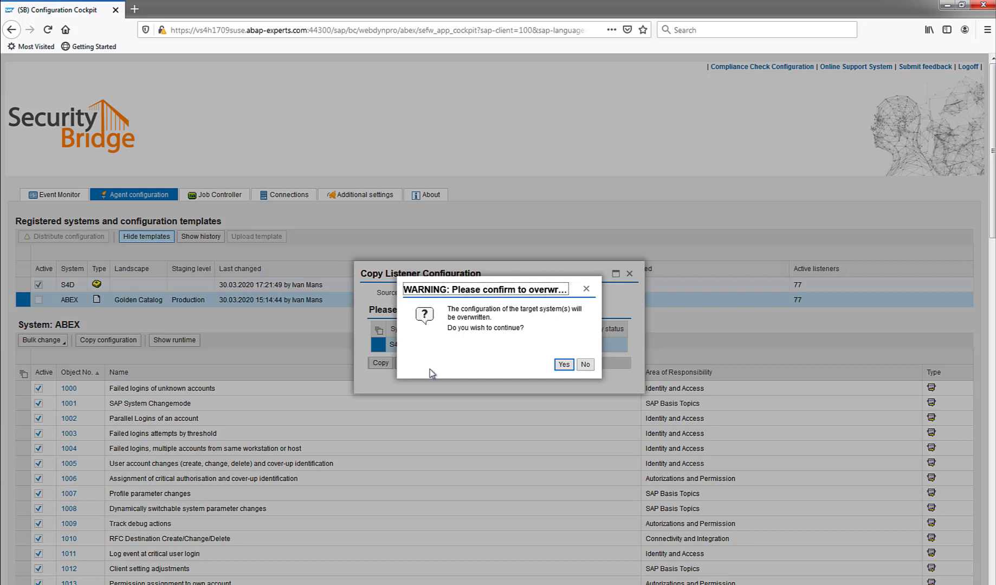
pyautogui.moveTo(564, 364)
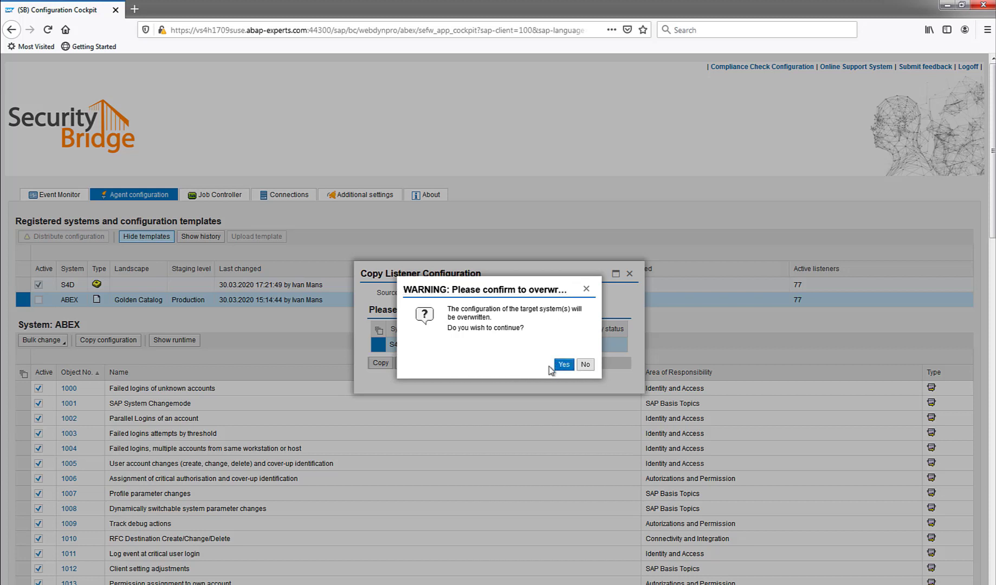
pyautogui.click(564, 364)
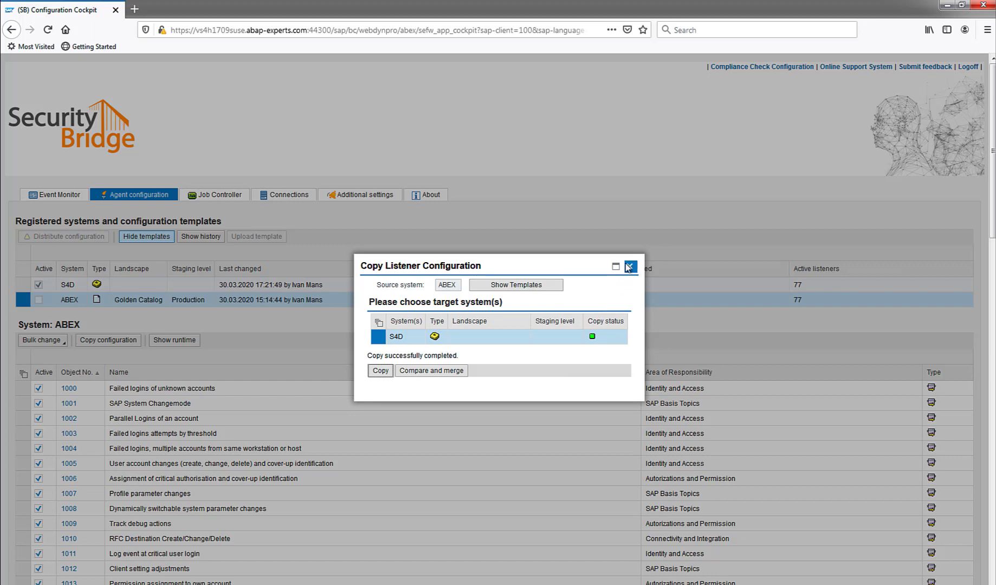
pyautogui.click(630, 265)
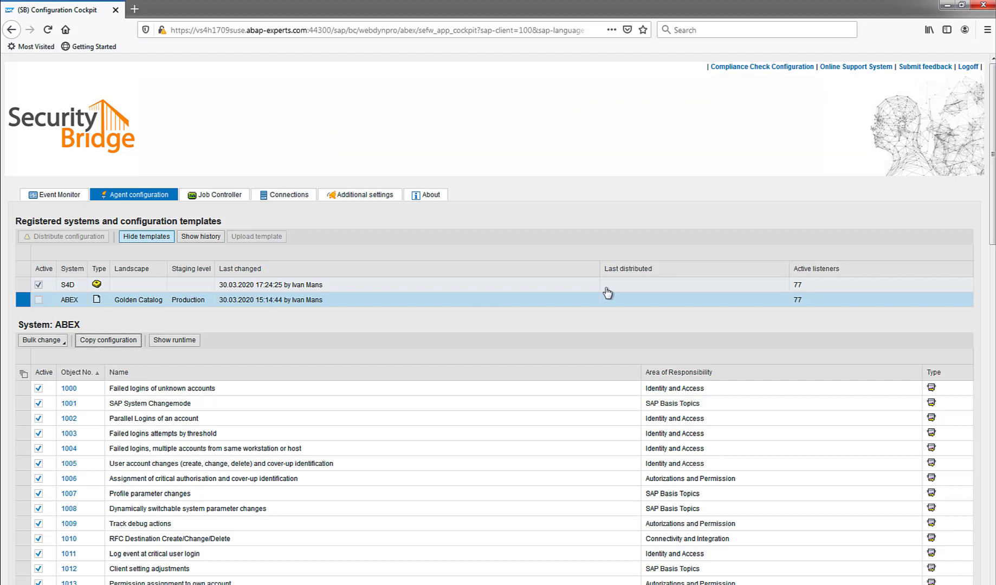
pyautogui.moveTo(205, 198)
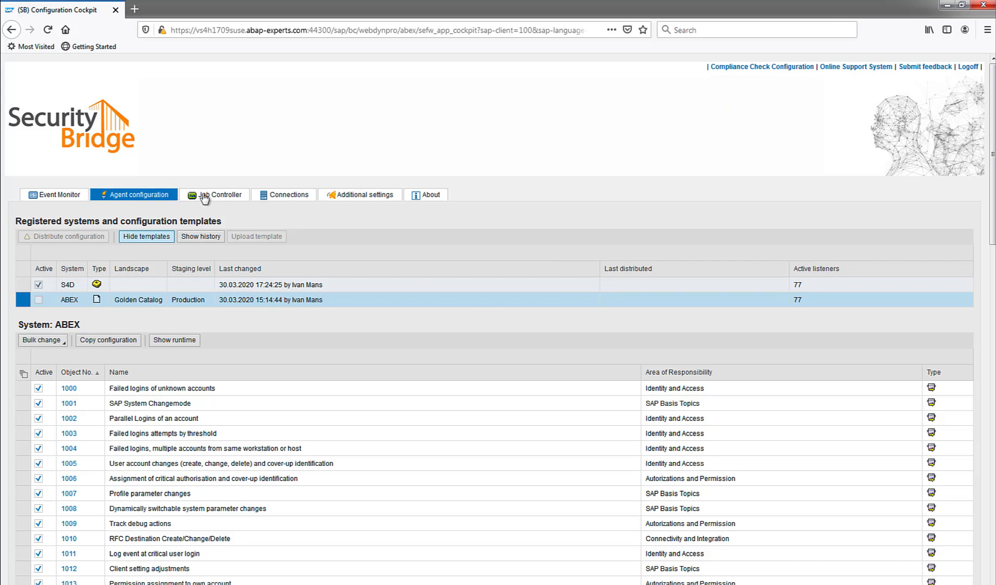
# - Attempt to start S4D's intrusion scanner, hit the missing IDS frequency error, and go to system connections
pyautogui.click(220, 194)
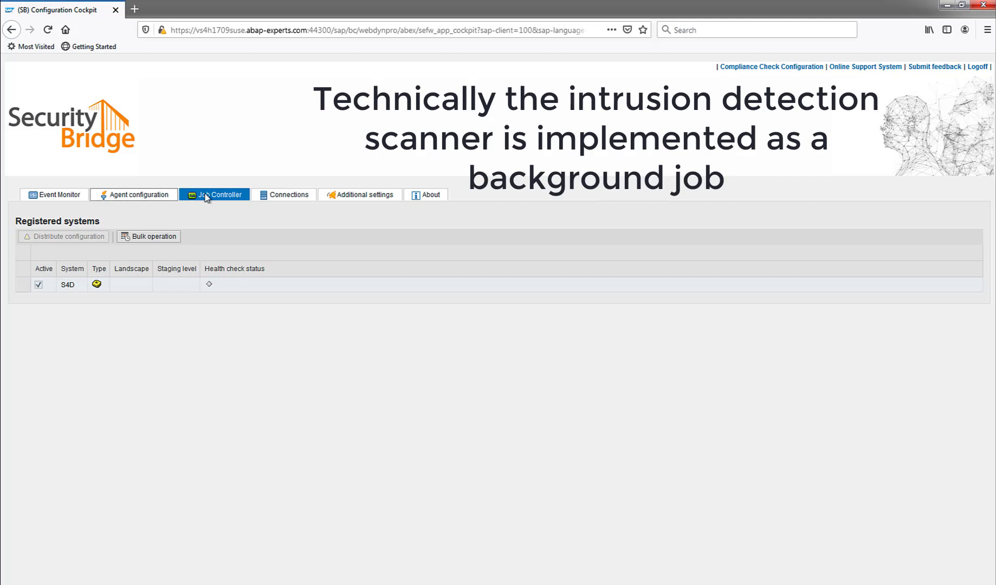
pyautogui.click(69, 285)
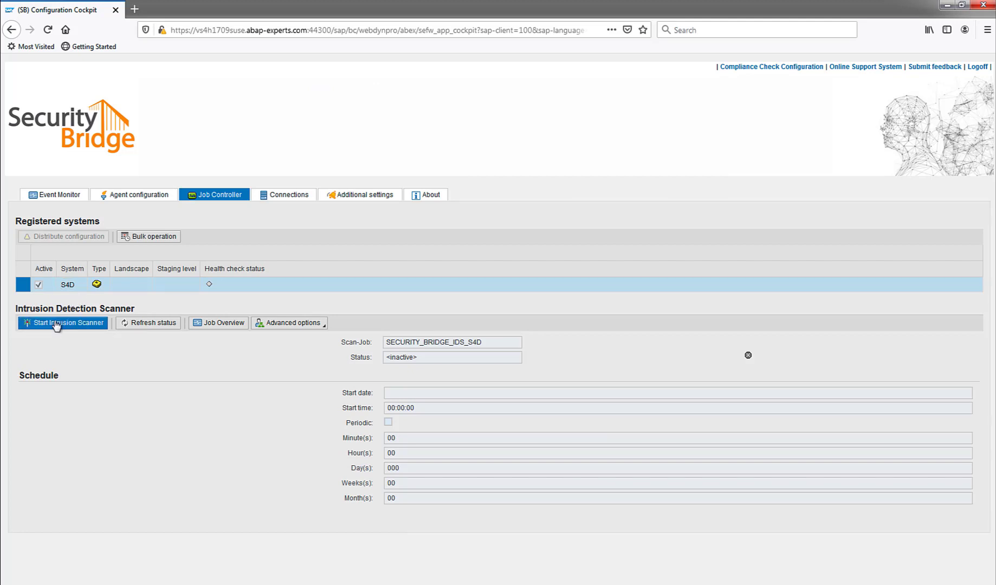
pyautogui.click(62, 323)
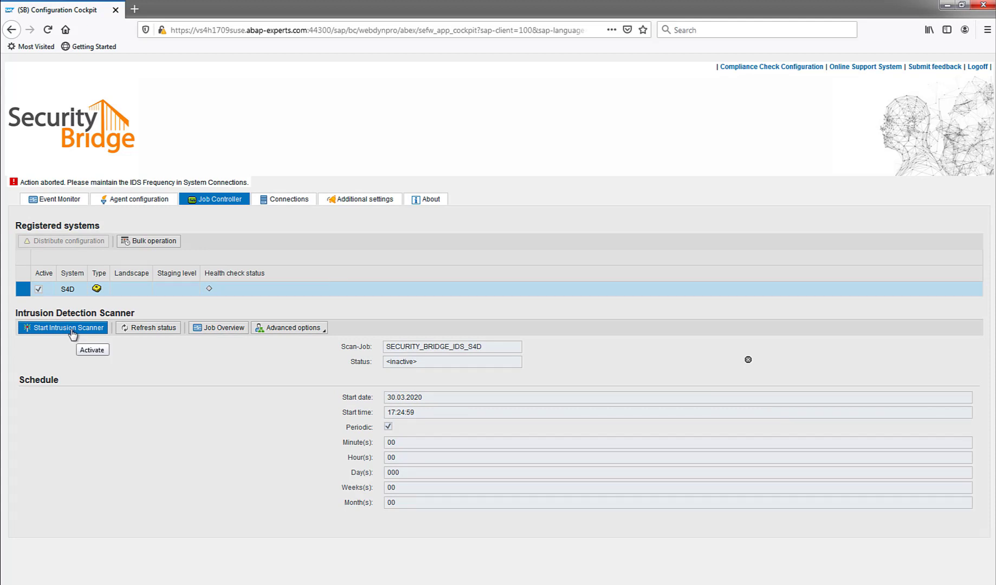
pyautogui.moveTo(125, 197)
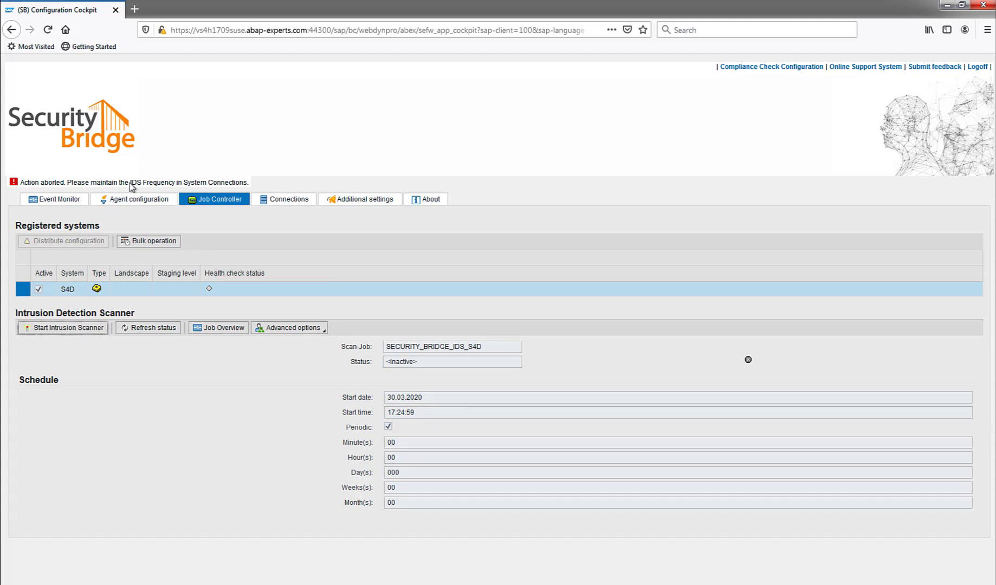
pyautogui.moveTo(197, 284)
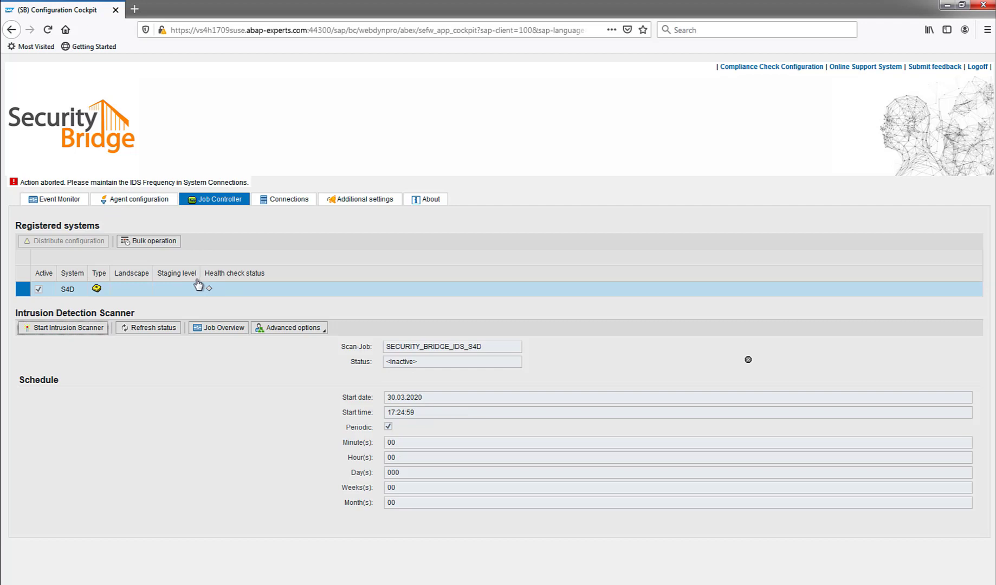
pyautogui.moveTo(197, 340)
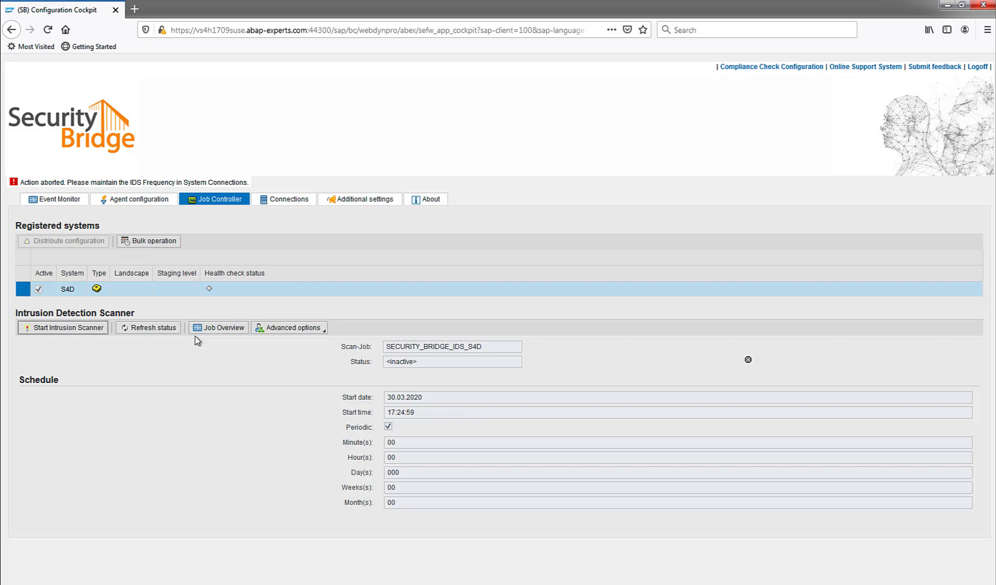
pyautogui.moveTo(293, 202)
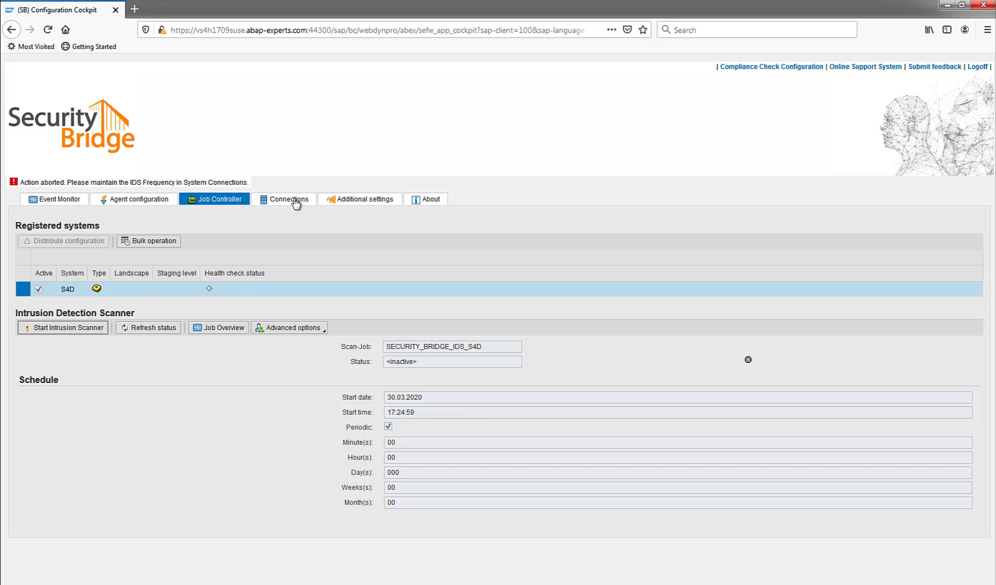
pyautogui.click(288, 199)
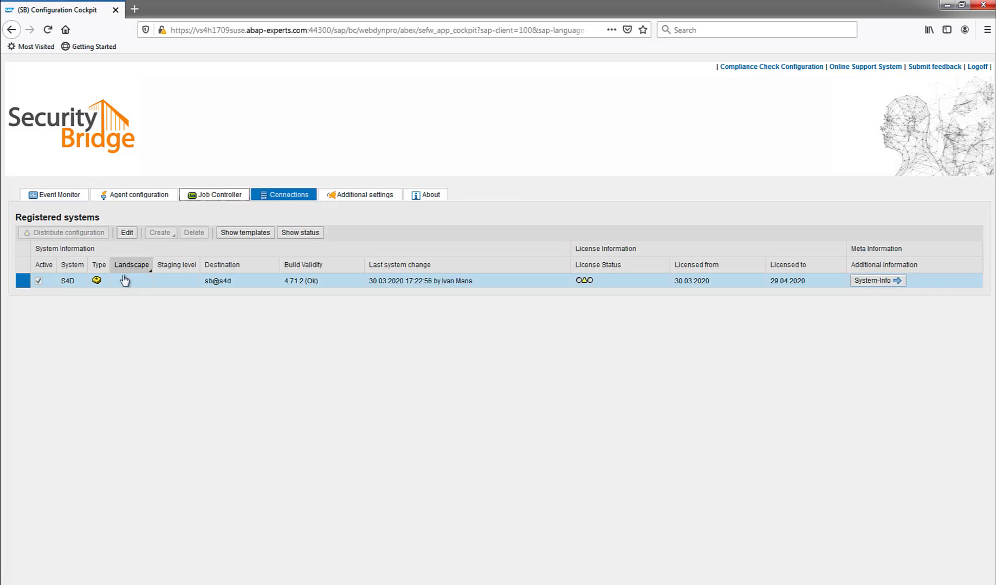
# - Enter an IDS frequency of 3 minutes in the S4D controller's connection details
pyautogui.click(126, 233)
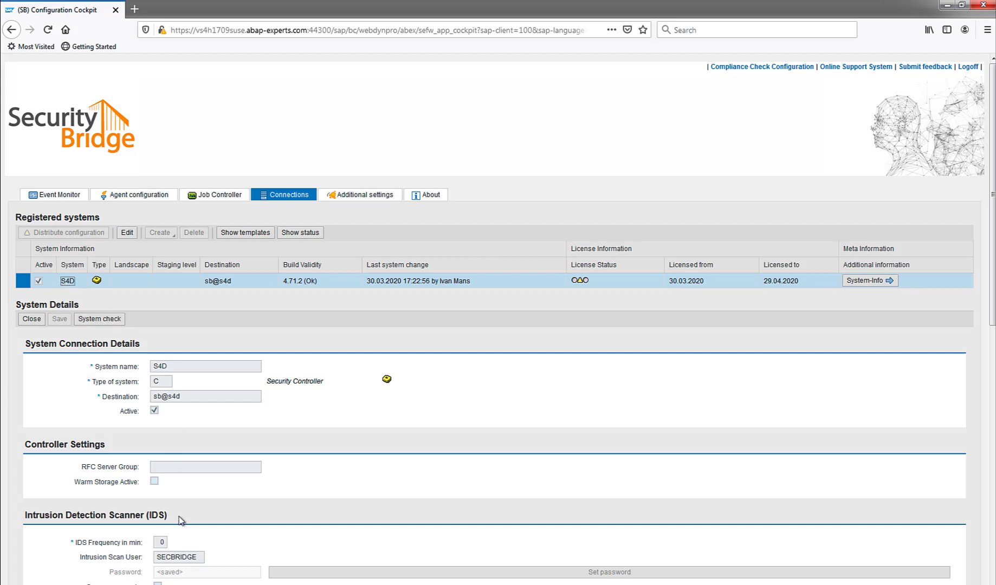
pyautogui.moveTo(4, 335)
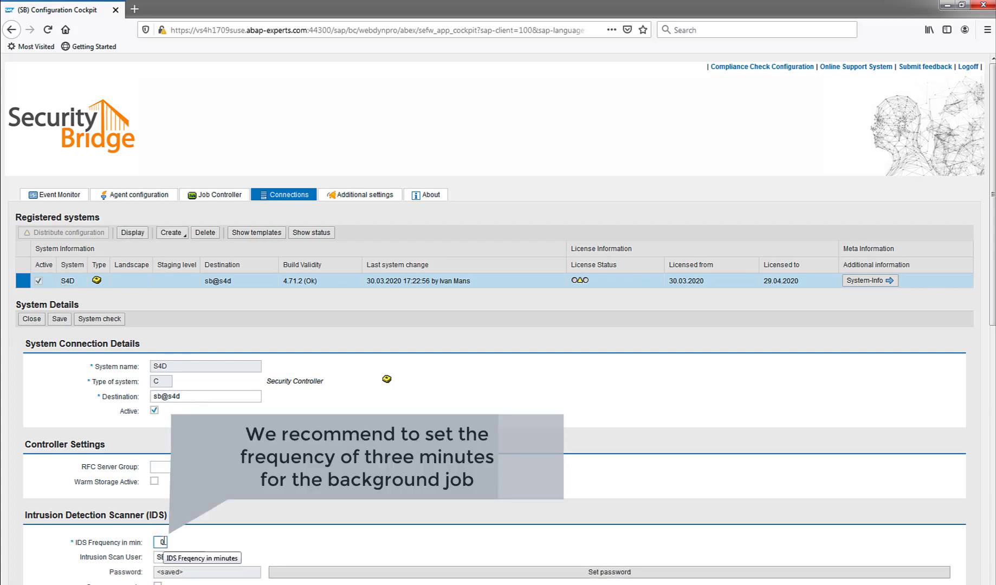
pyautogui.write('3')
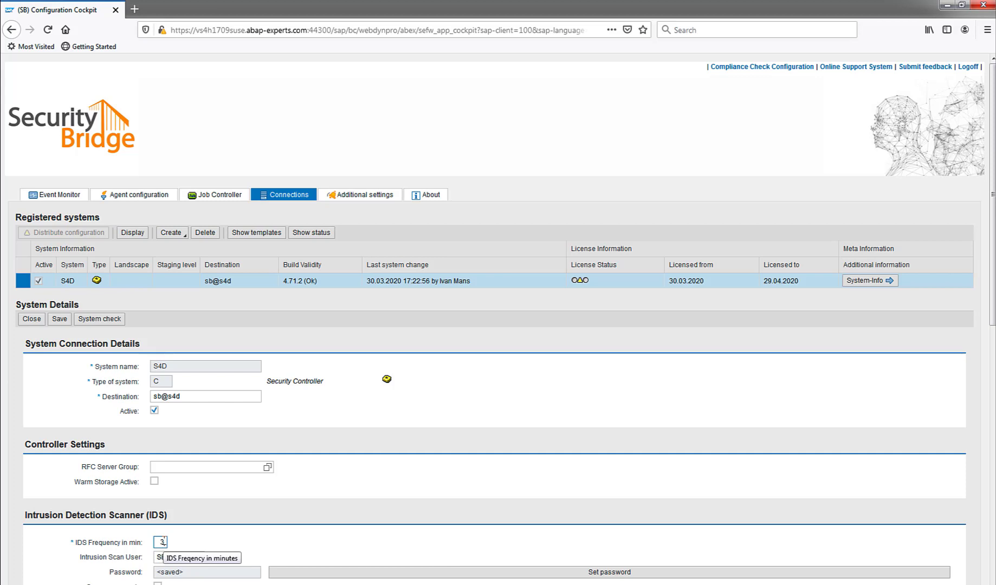
pyautogui.moveTo(194, 303)
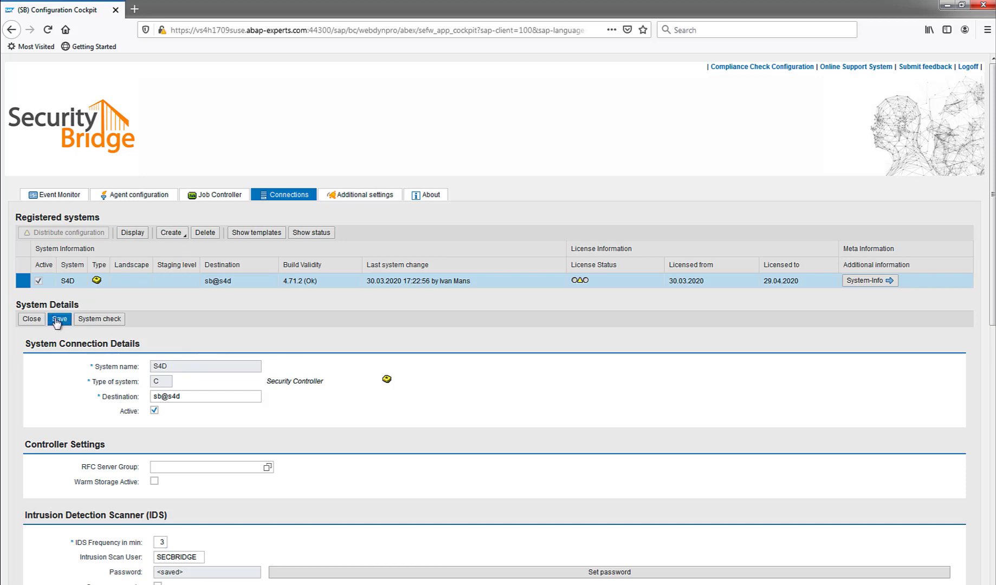
# - Save S4D's 3-minute IDS frequency and start the intrusion detection scanner from the Job Controller
pyautogui.click(59, 319)
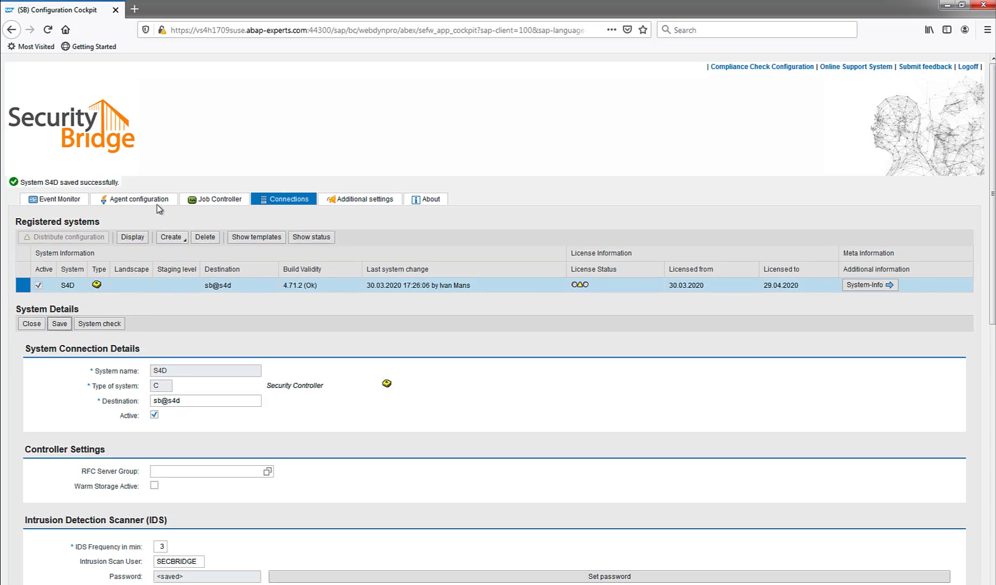
pyautogui.click(139, 197)
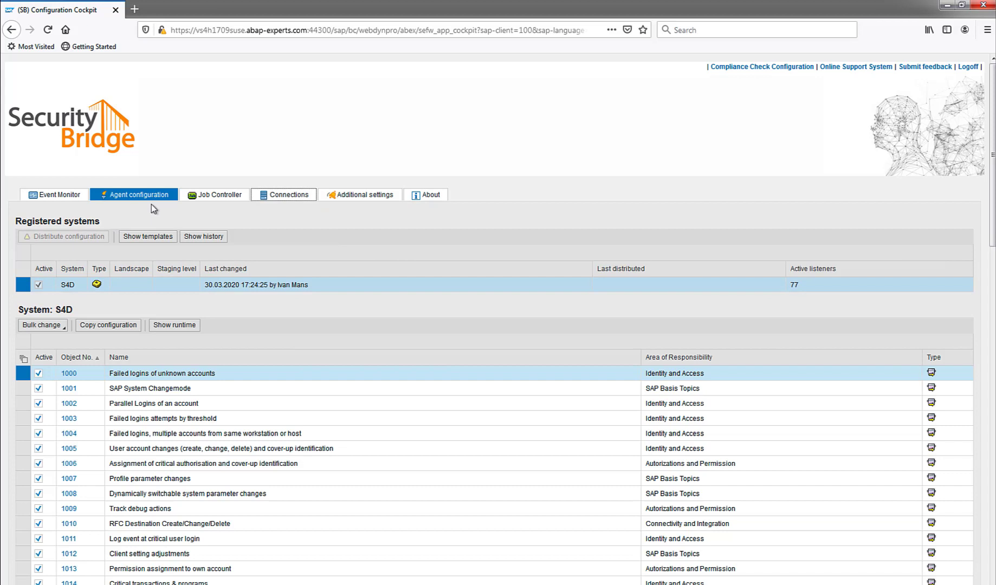
pyautogui.click(219, 193)
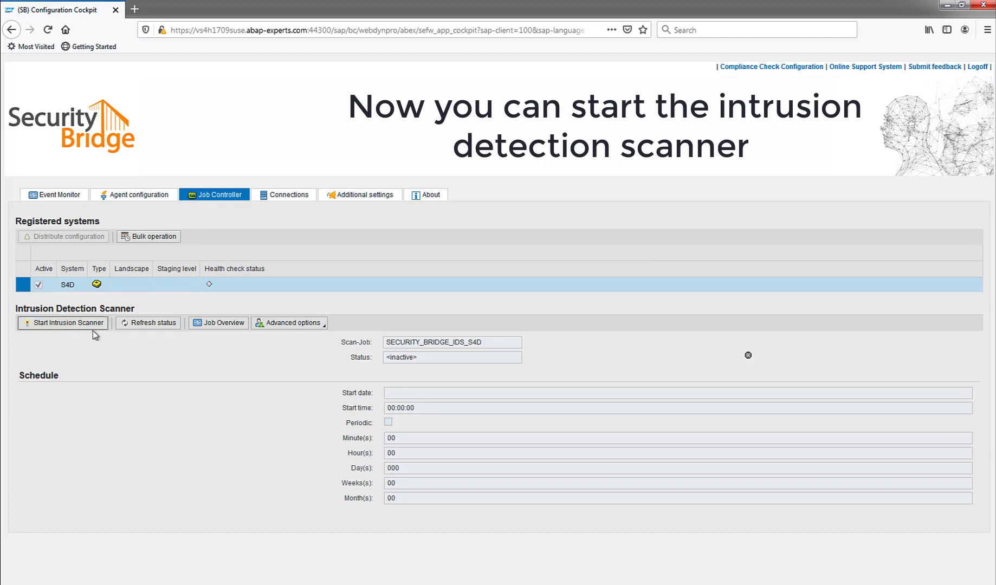
pyautogui.click(61, 323)
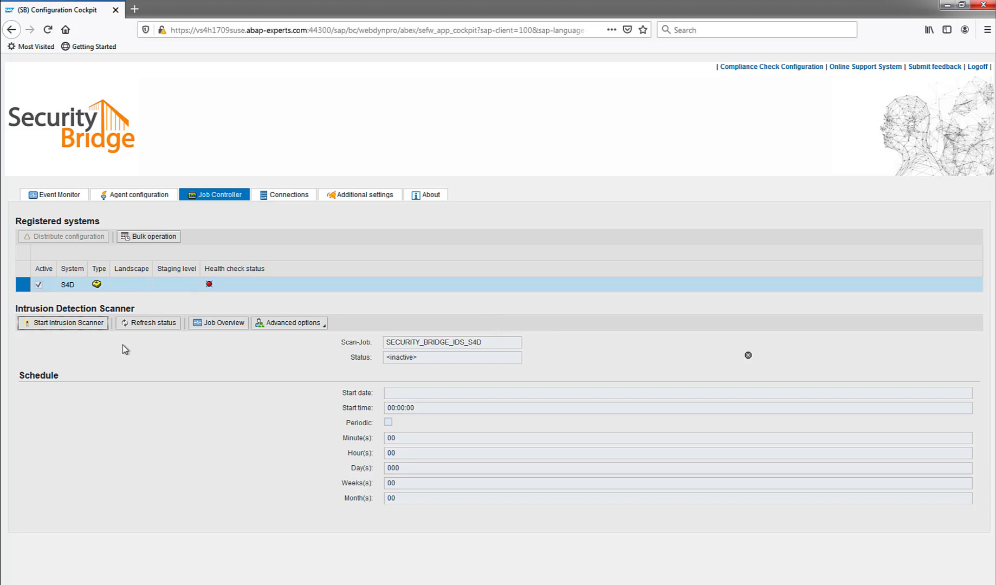
pyautogui.moveTo(81, 326)
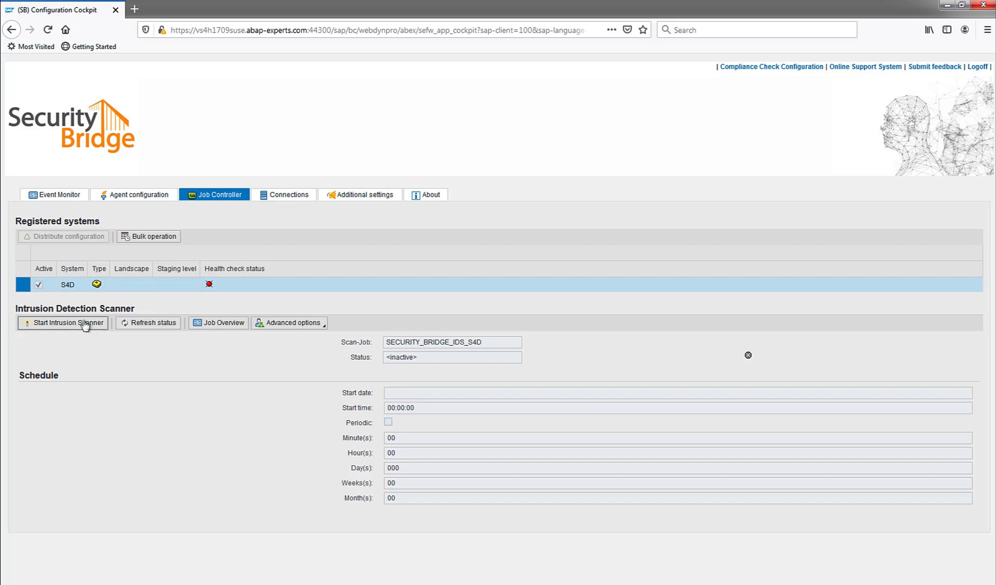
# - Refresh the scan job history so S4D's scanner job shows as Active, started 17:26:16
pyautogui.click(222, 323)
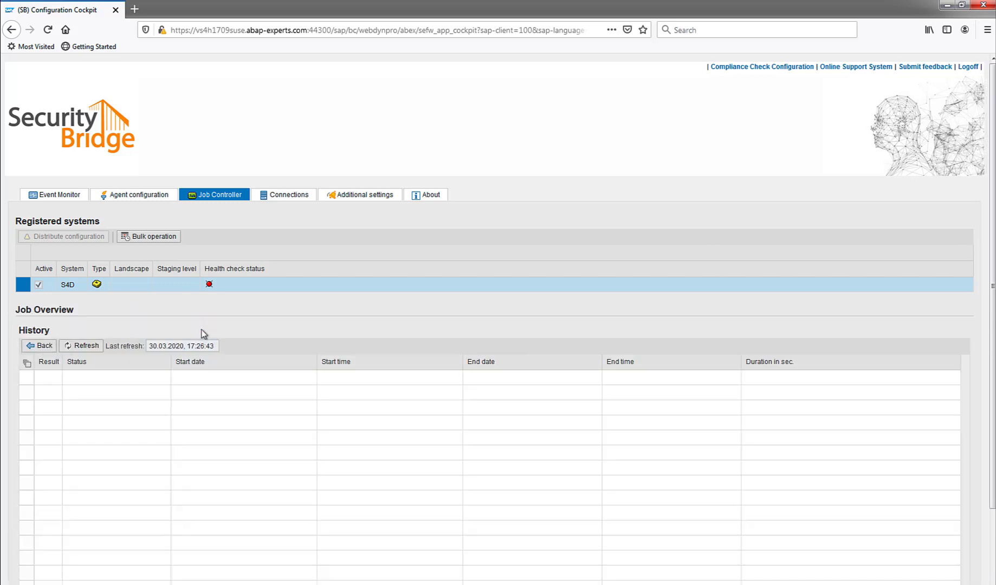
pyautogui.click(80, 346)
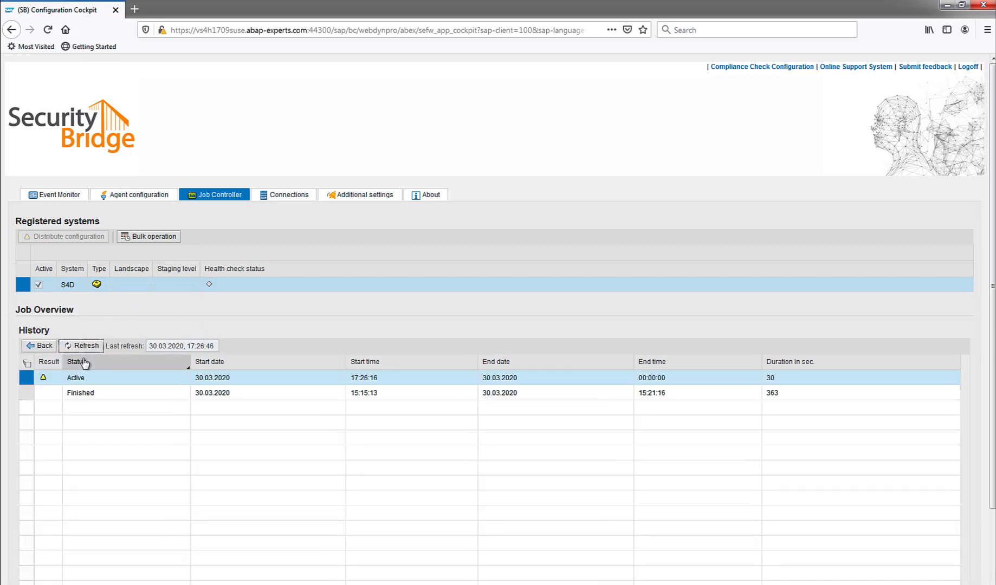
pyautogui.moveTo(79, 362)
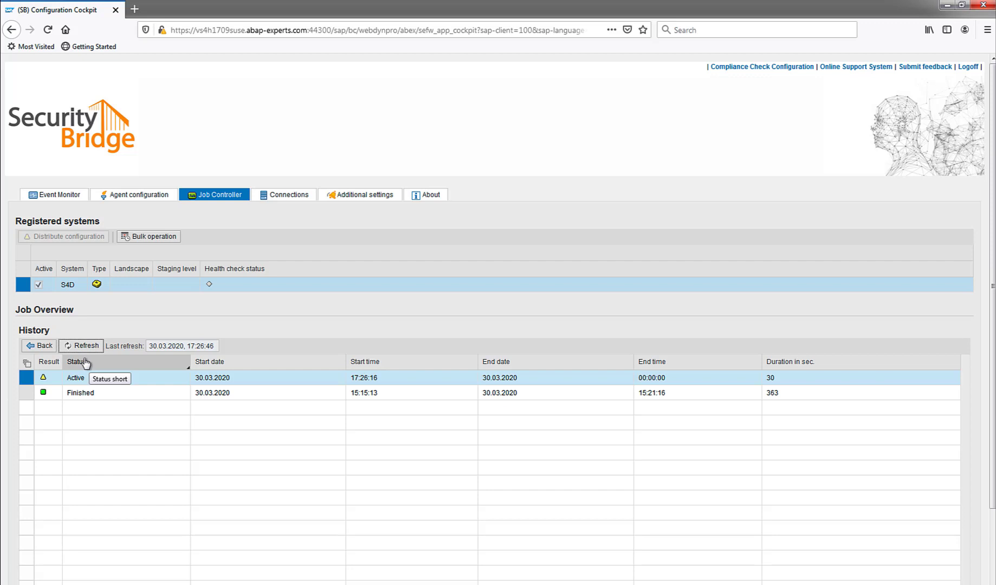
pyautogui.moveTo(90, 317)
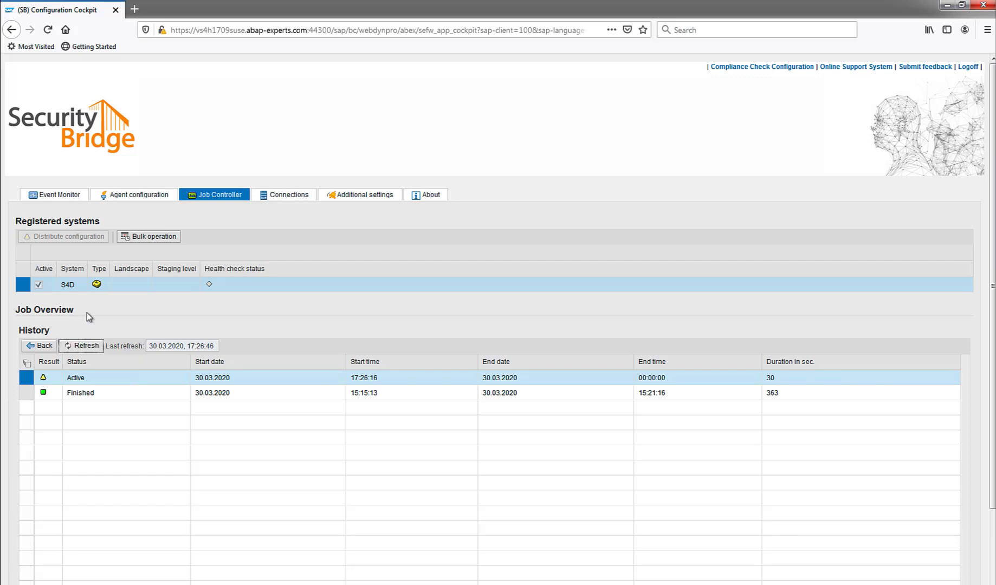
pyautogui.moveTo(60, 194)
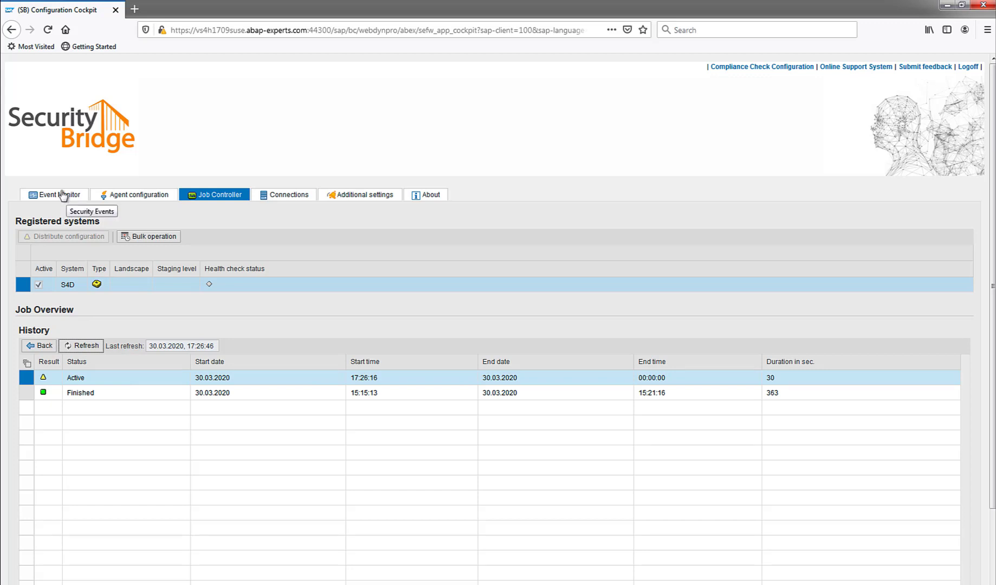
pyautogui.moveTo(60, 194)
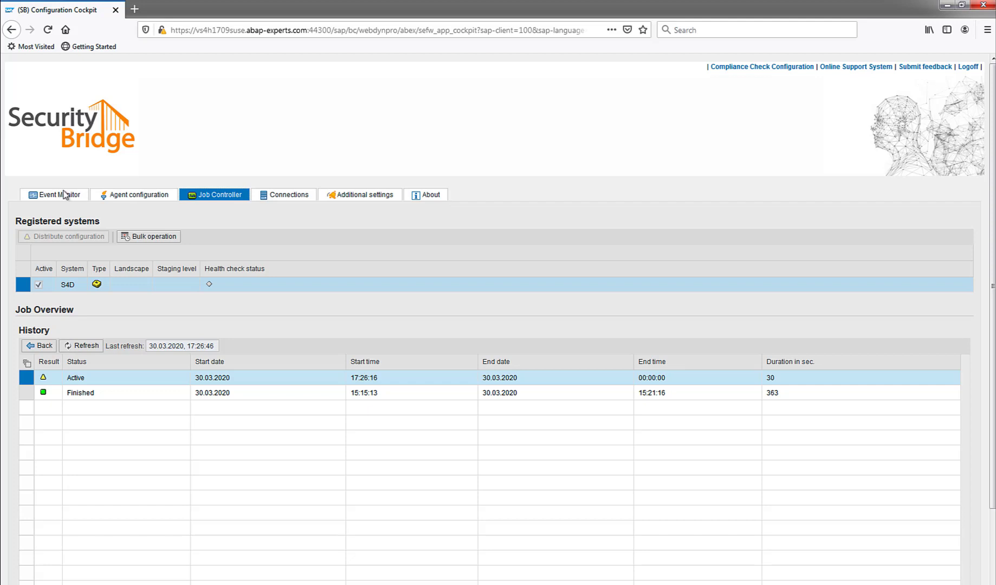
# - Load the Event Monitor dashboard showing 1,372 medium and 1 low severity events
pyautogui.click(59, 194)
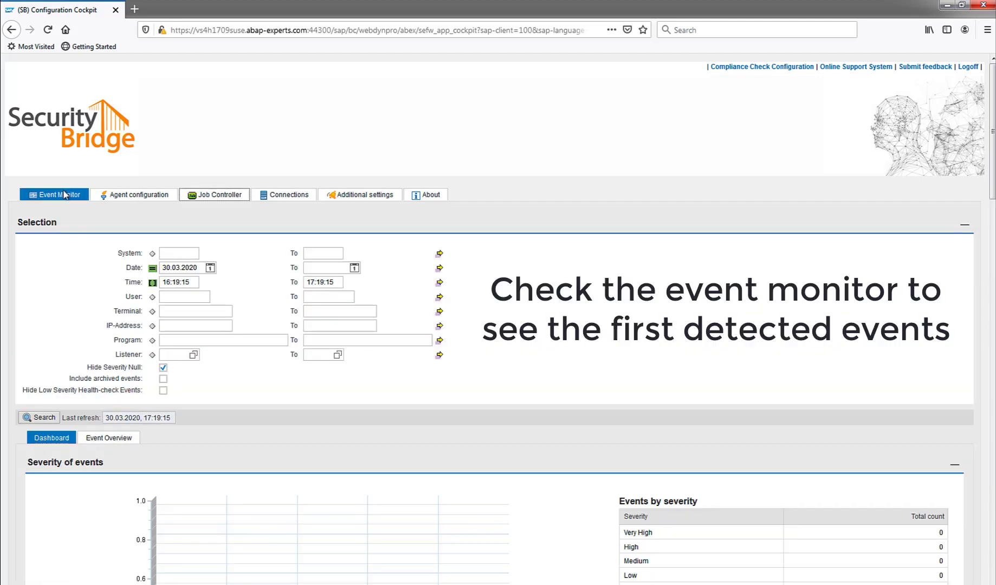
pyautogui.moveTo(197, 418)
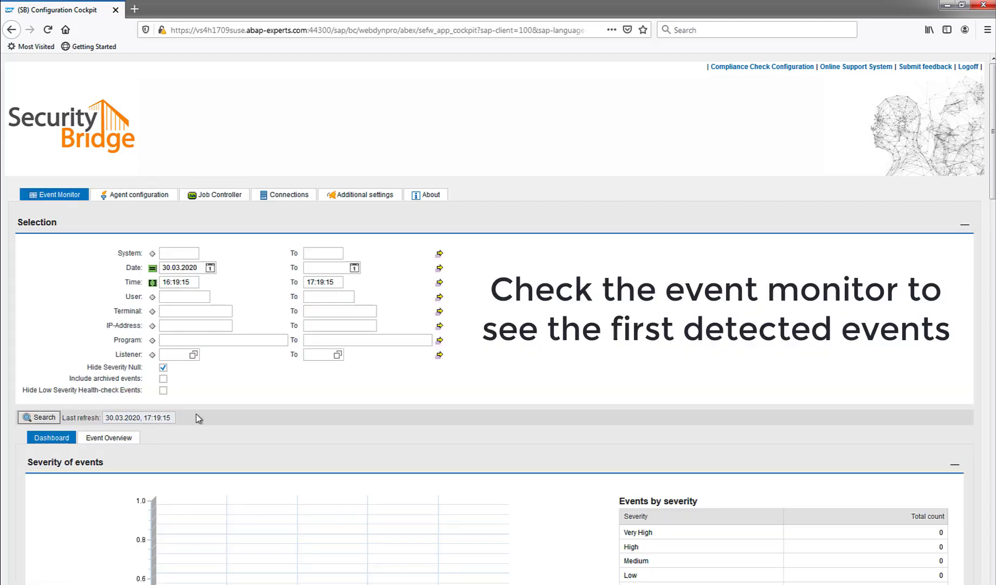
pyautogui.click(39, 417)
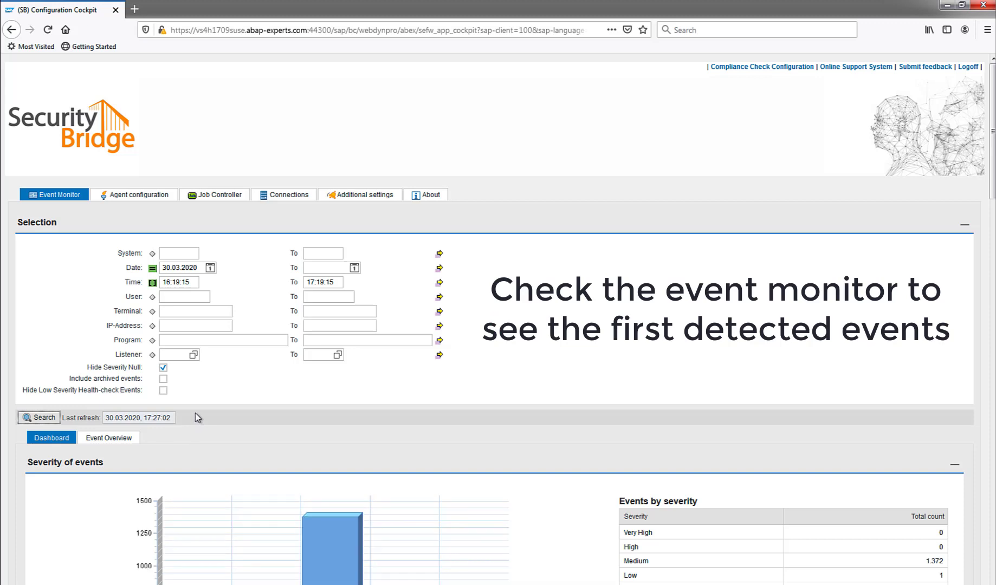
pyautogui.moveTo(316, 520)
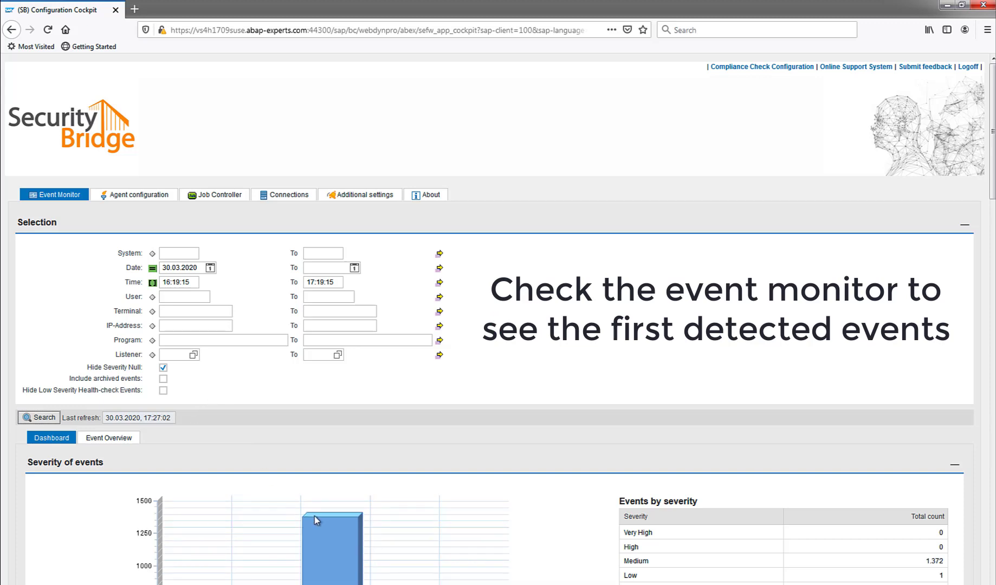
pyautogui.moveTo(316, 521)
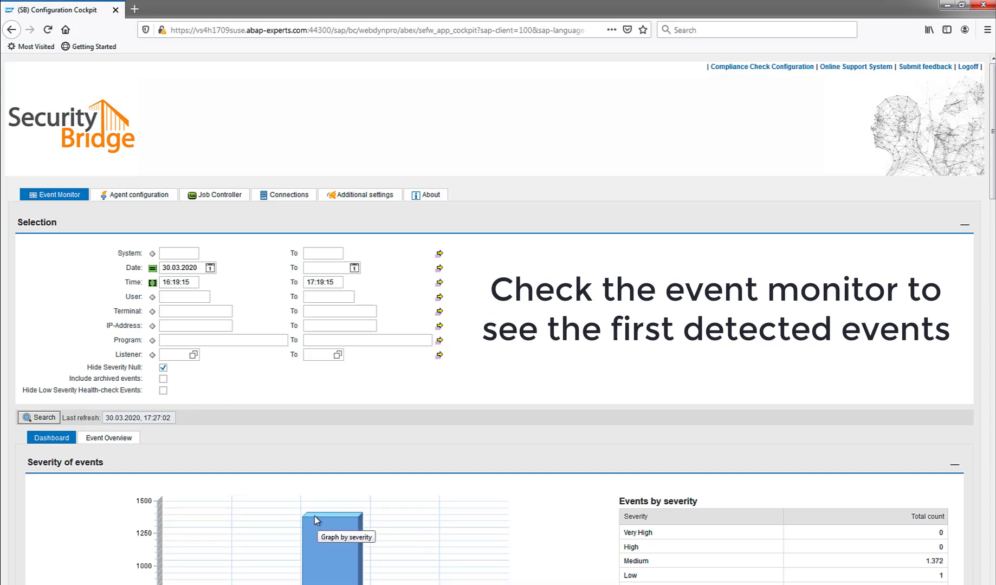